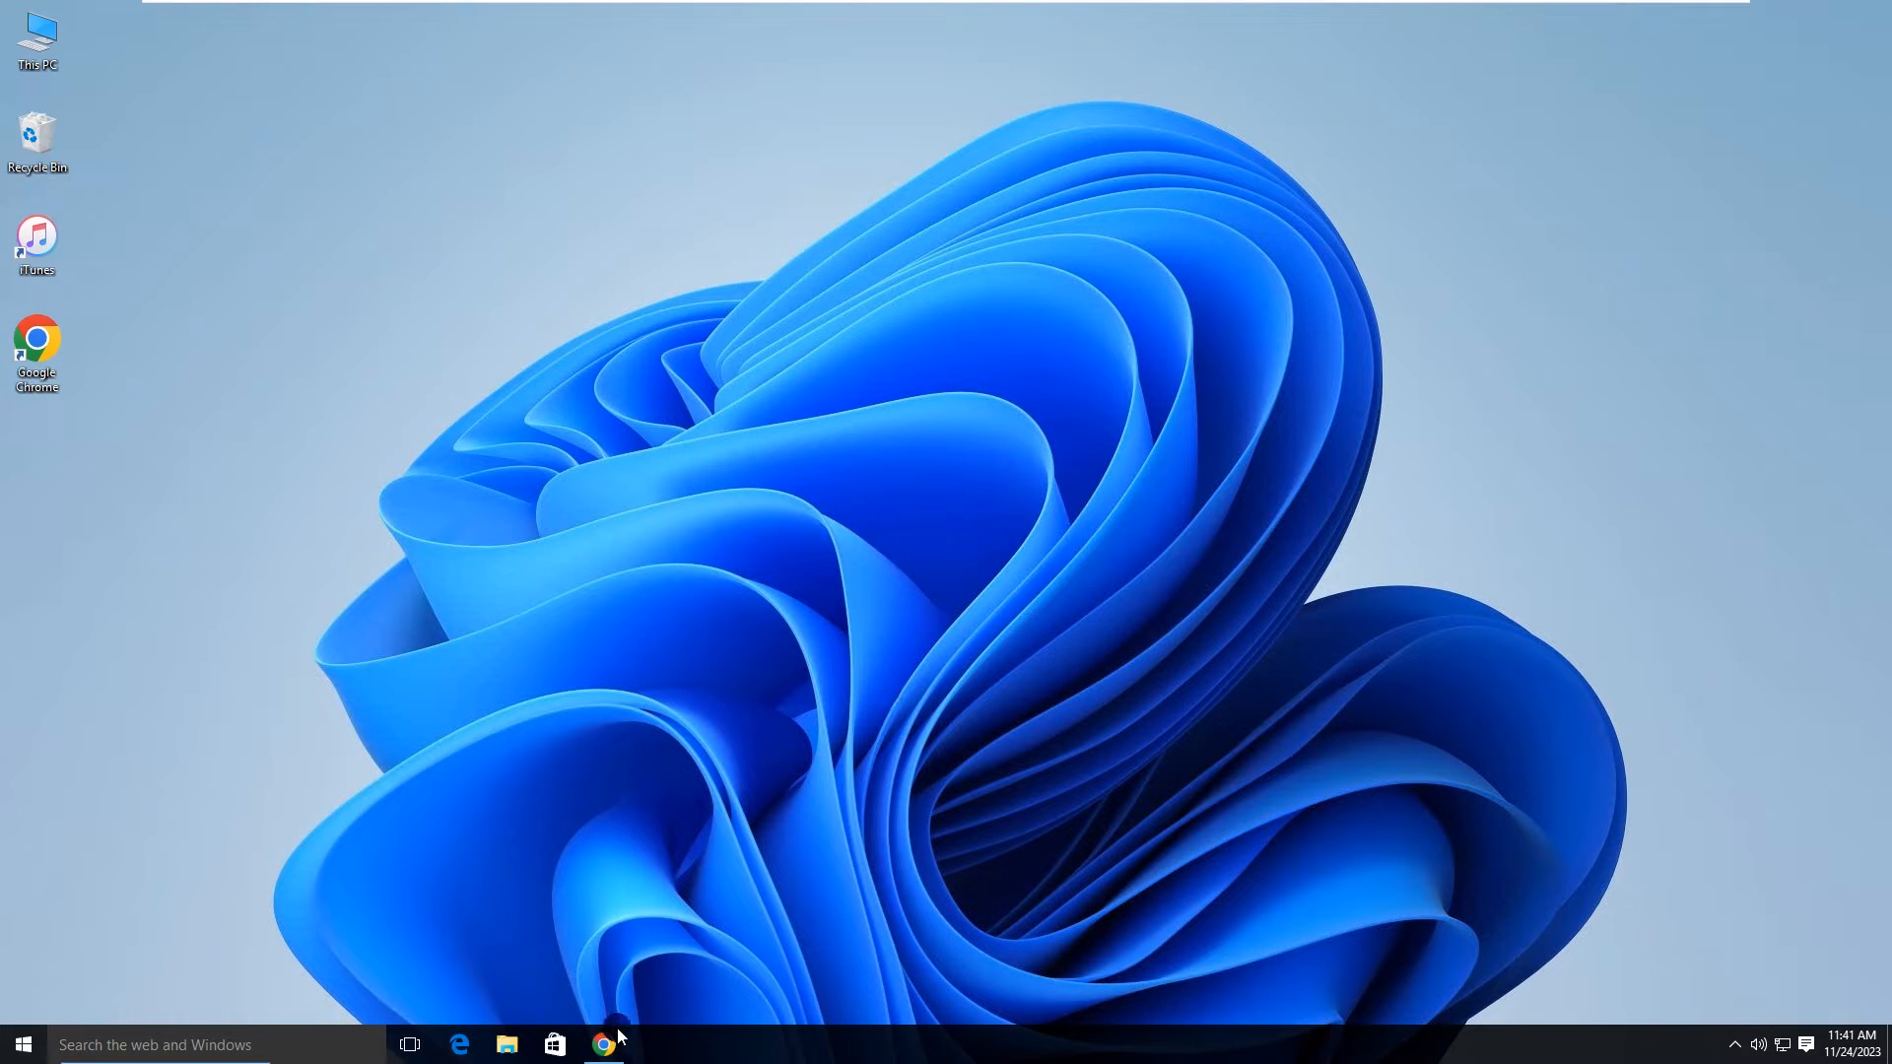
click(603, 1045)
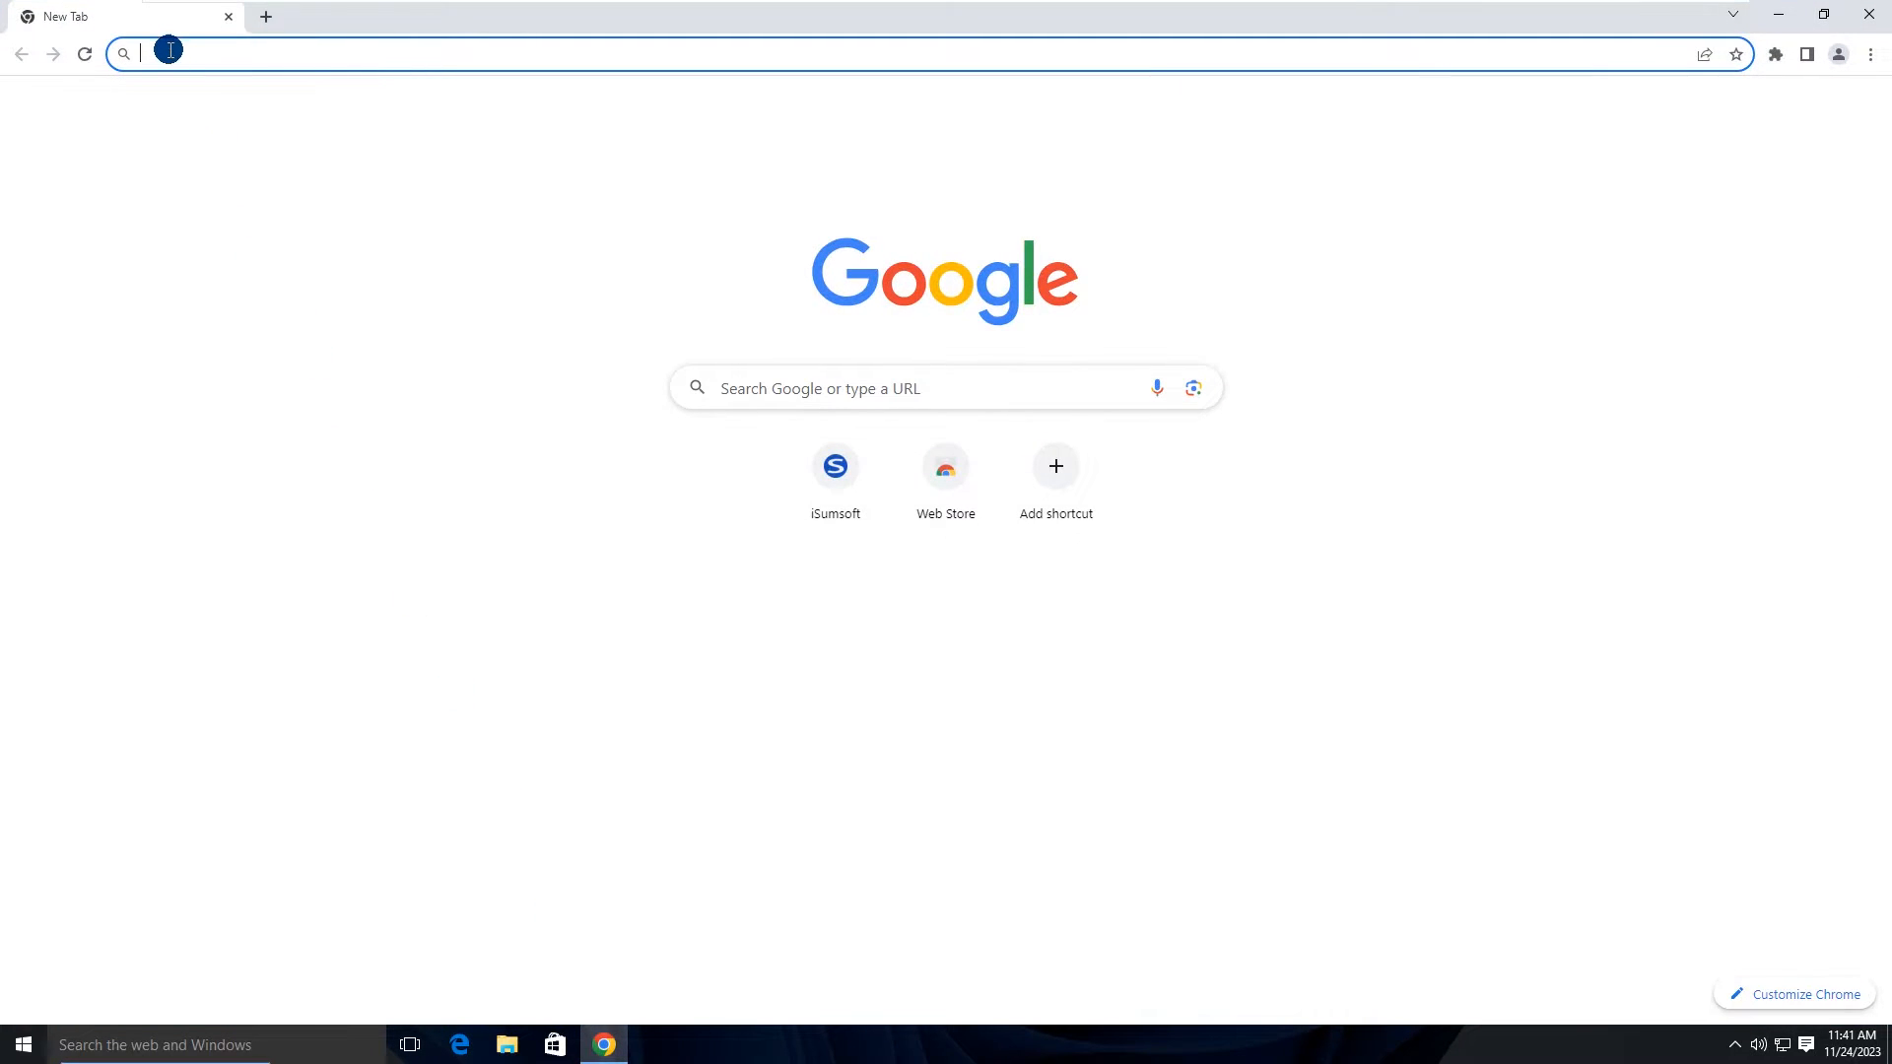
text(www.isumsoft.com)
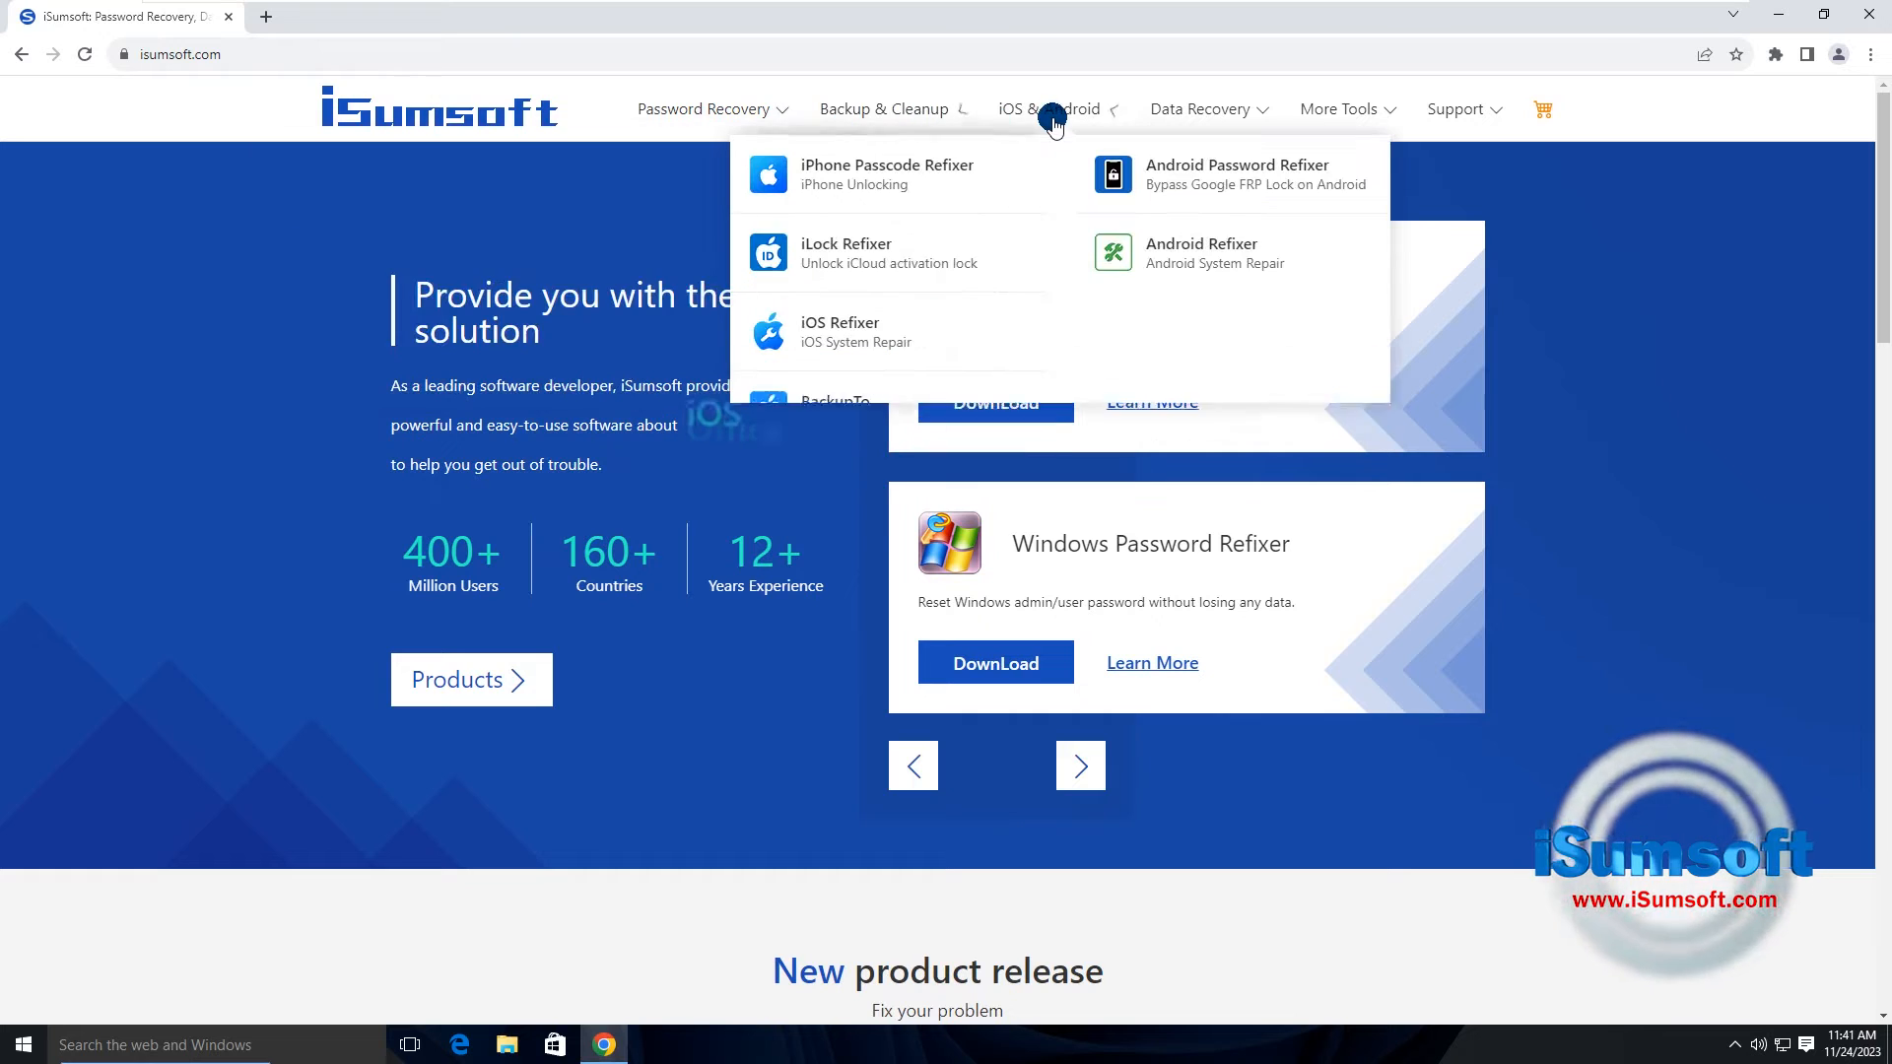
mouse_move(802, 254)
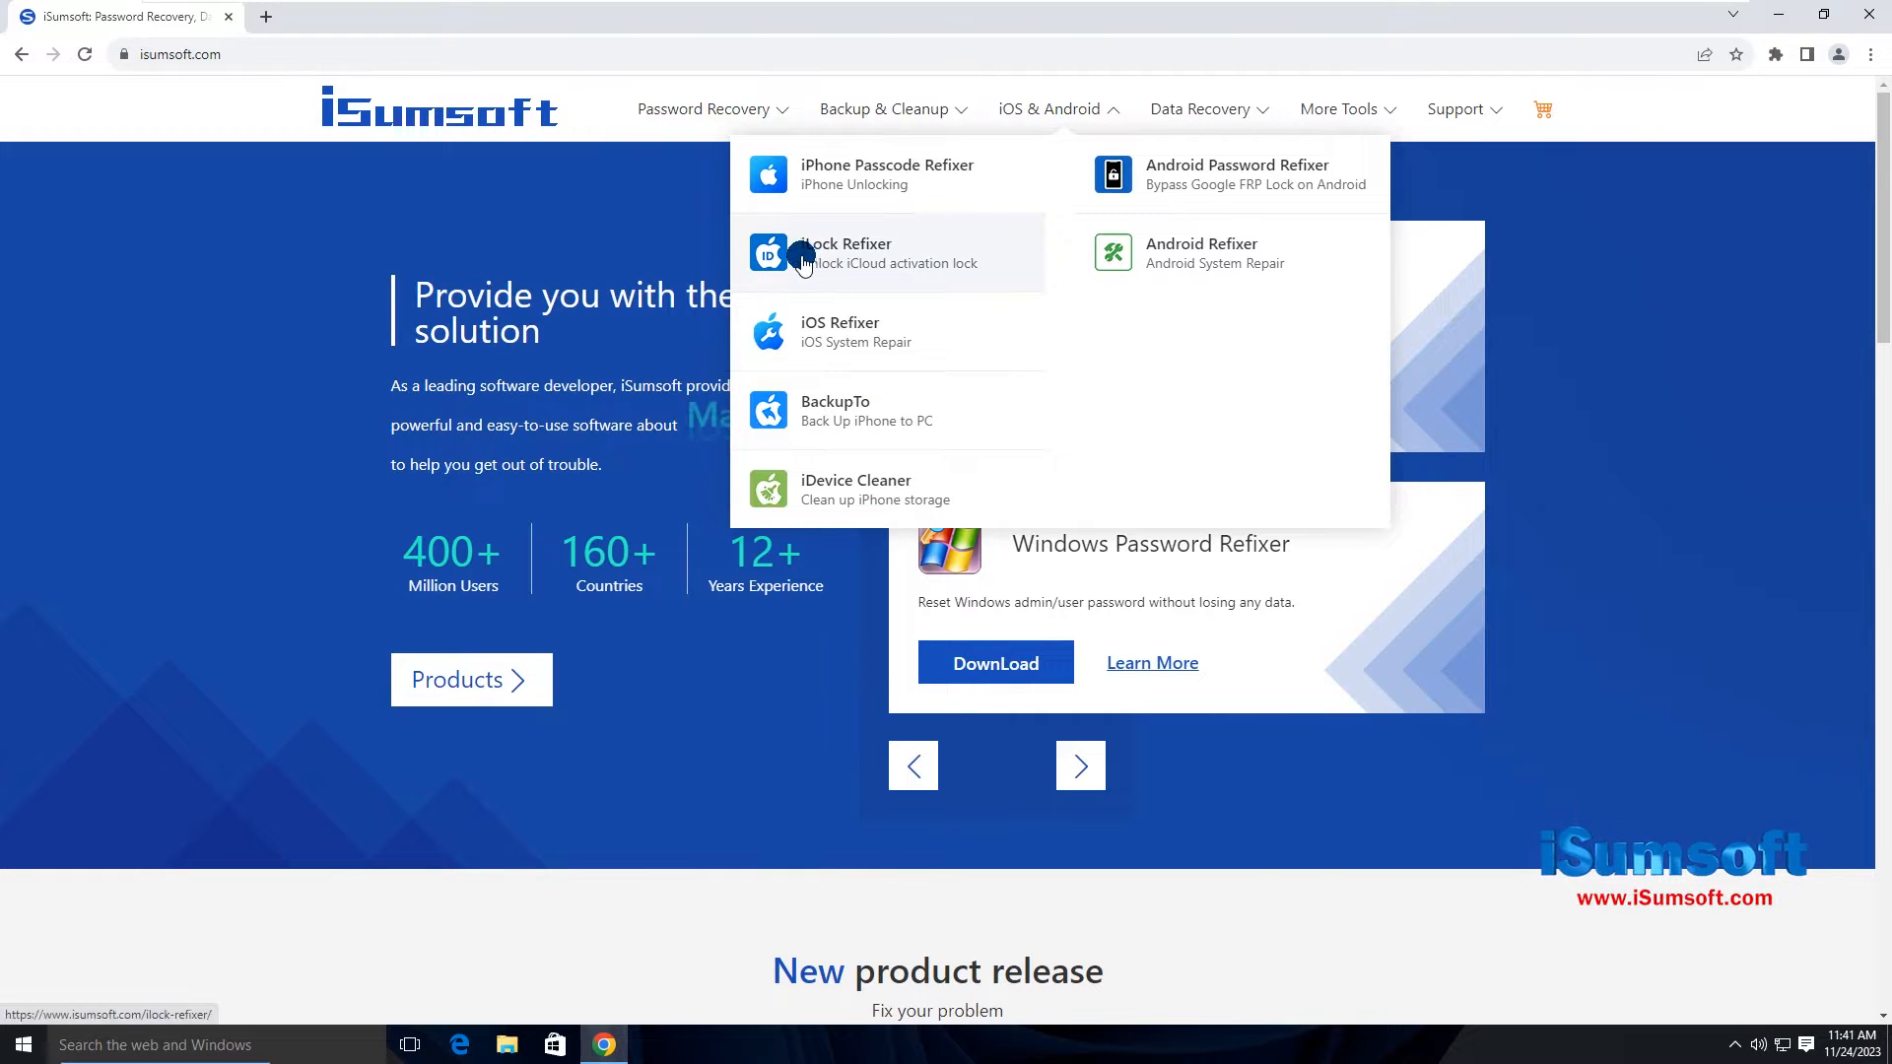
Step: Browse the iLock Refixer product page describing iCloud Activation Lock removal
click(846, 255)
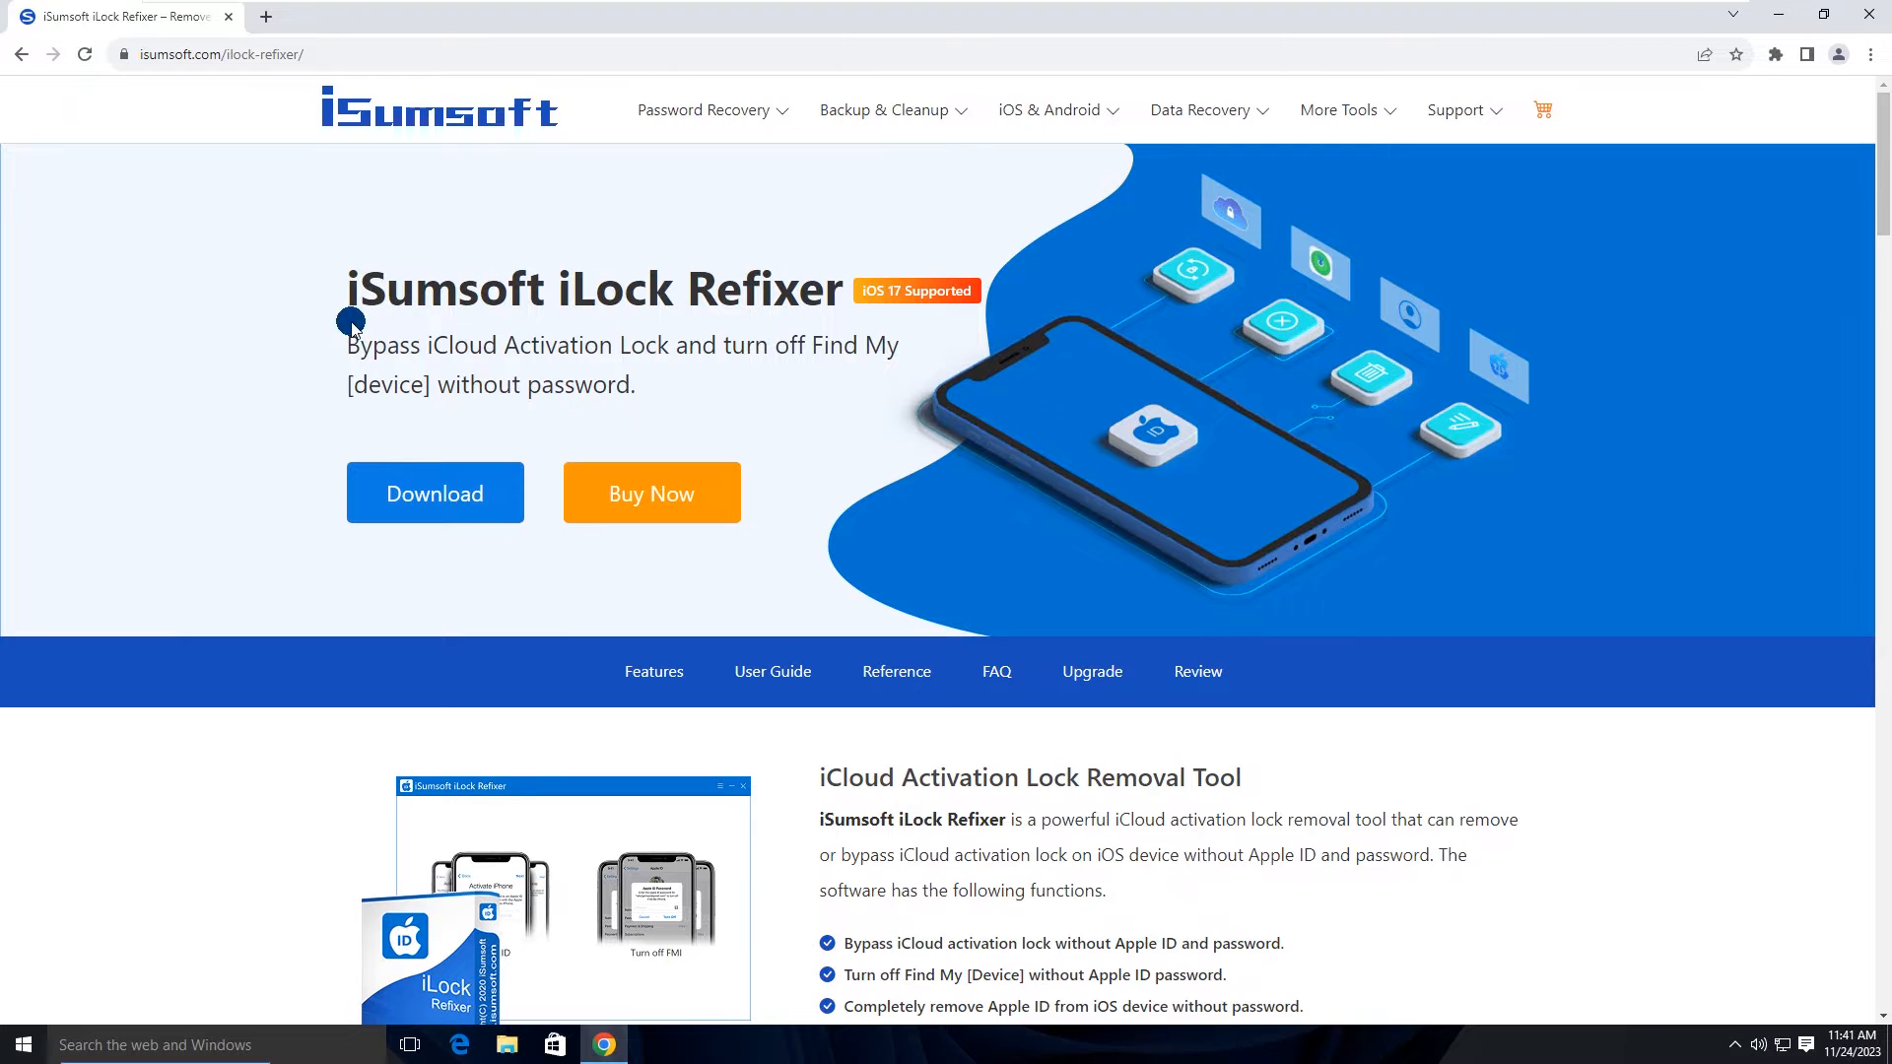
scroll(down, 3)
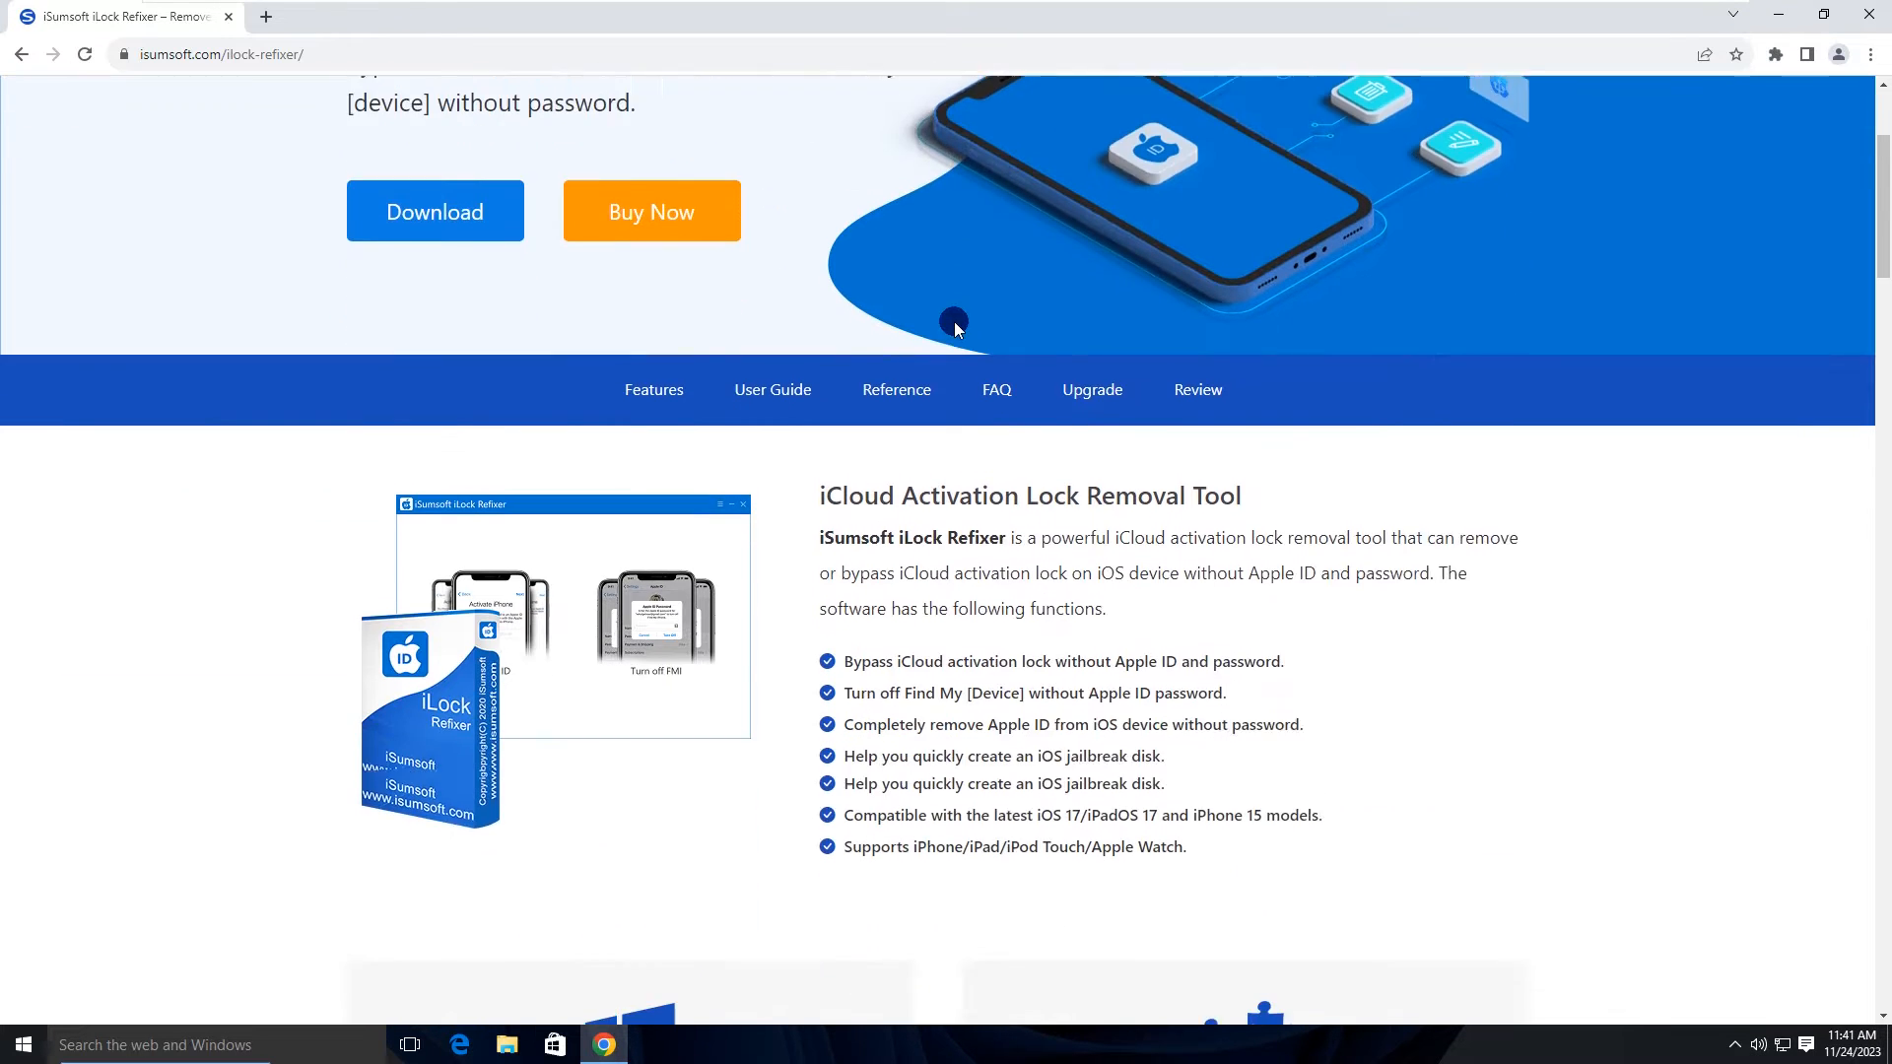
scroll(down, 3)
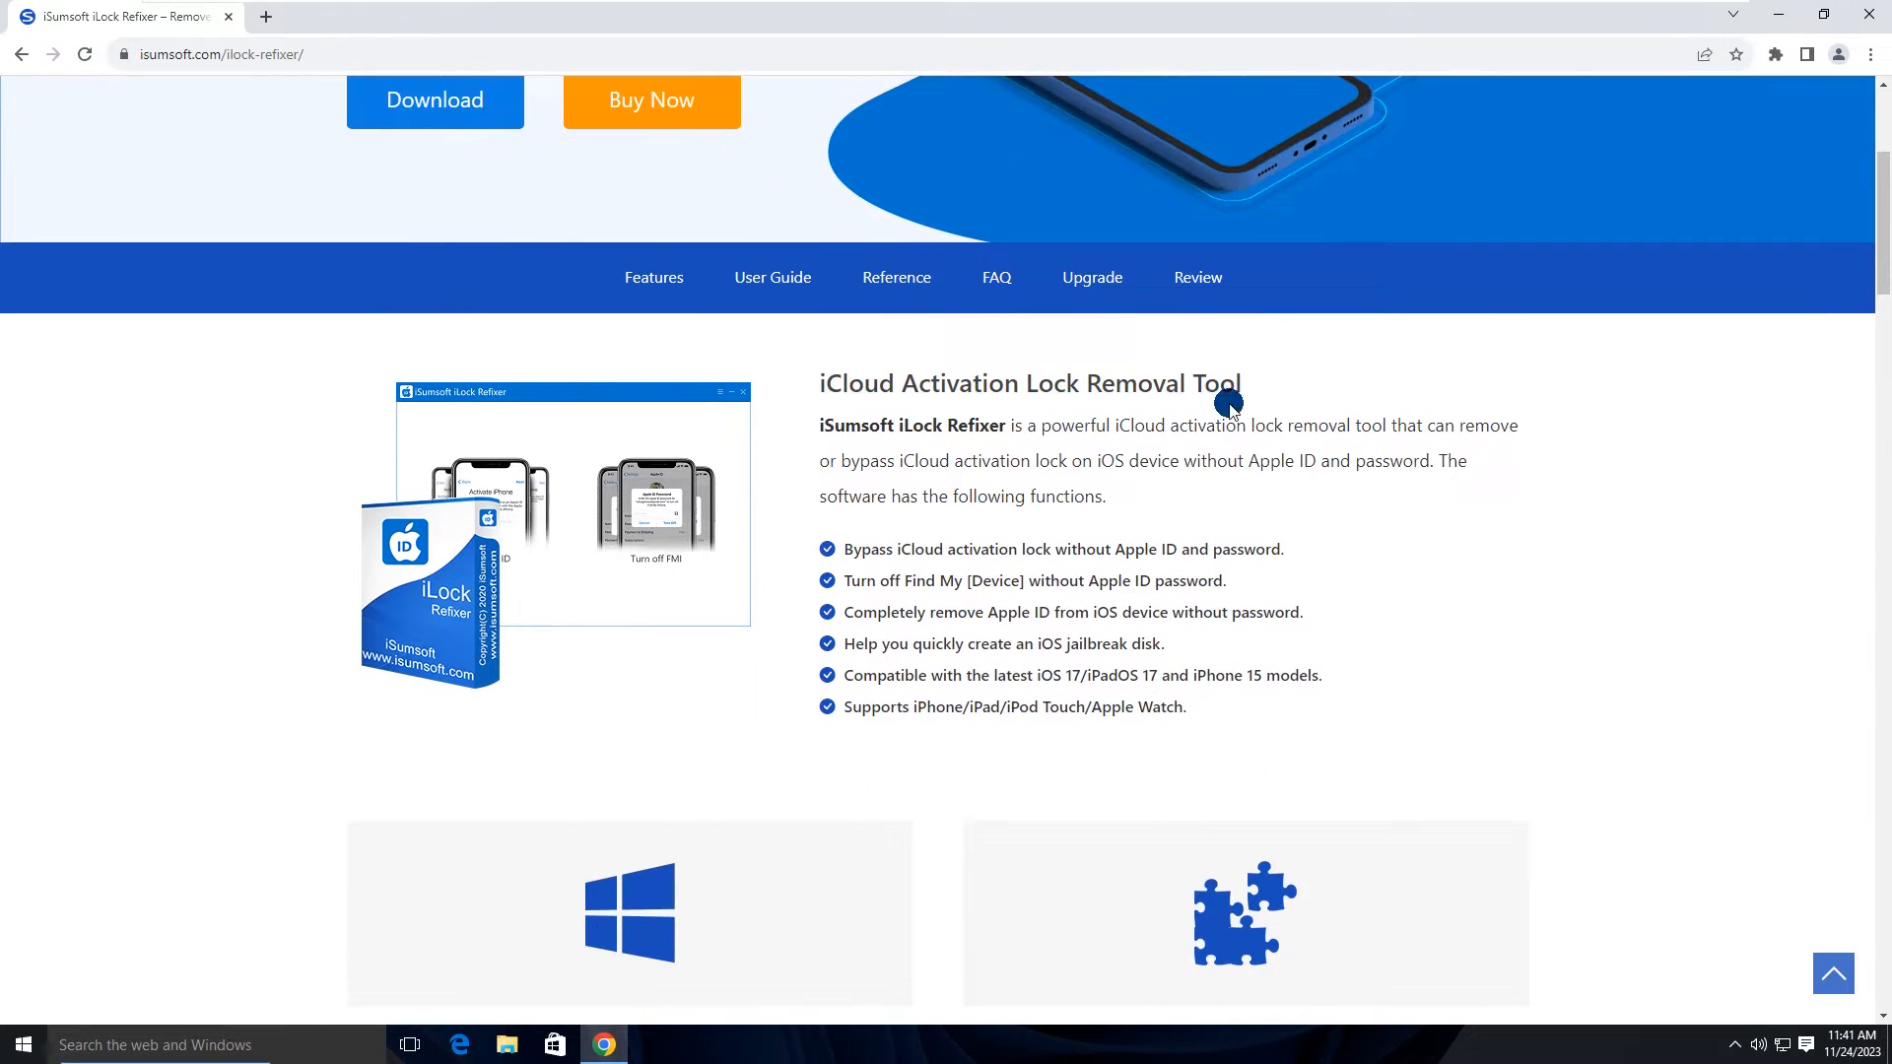
mouse_move(1337, 443)
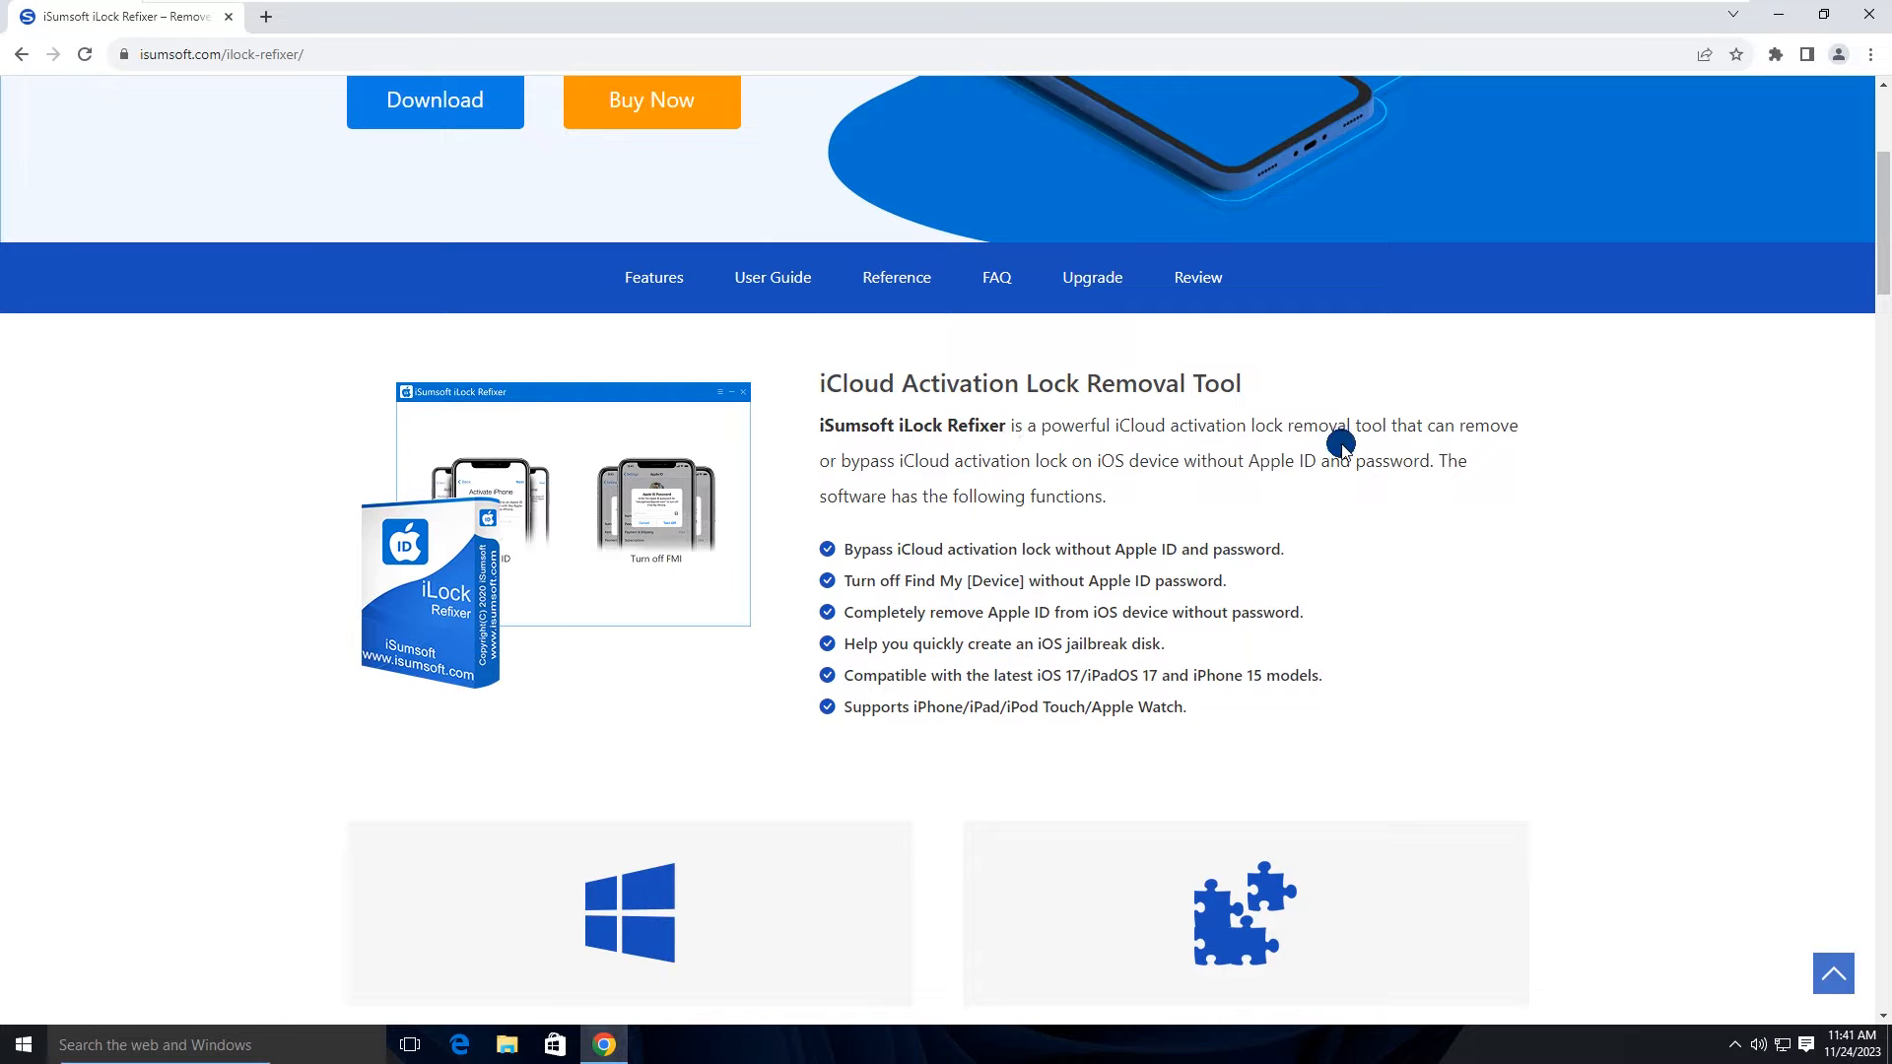
mouse_move(1293, 481)
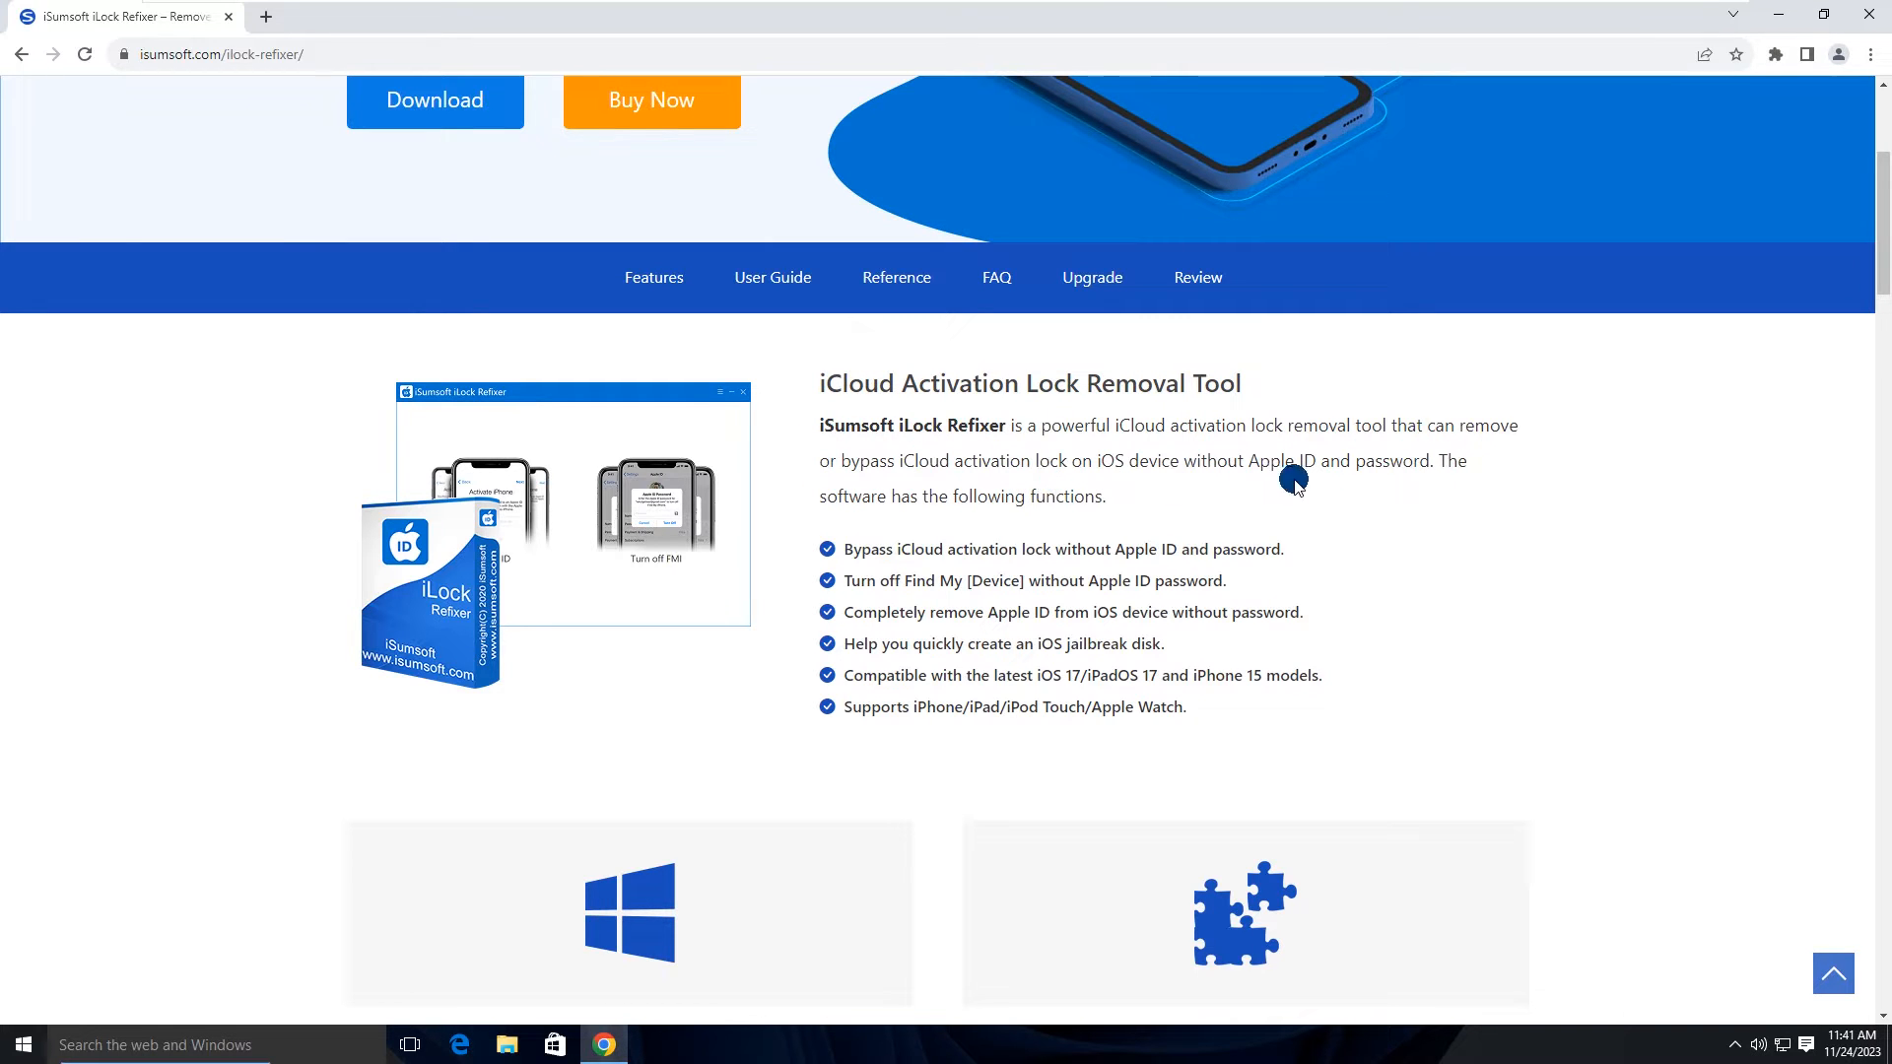
mouse_move(1120, 518)
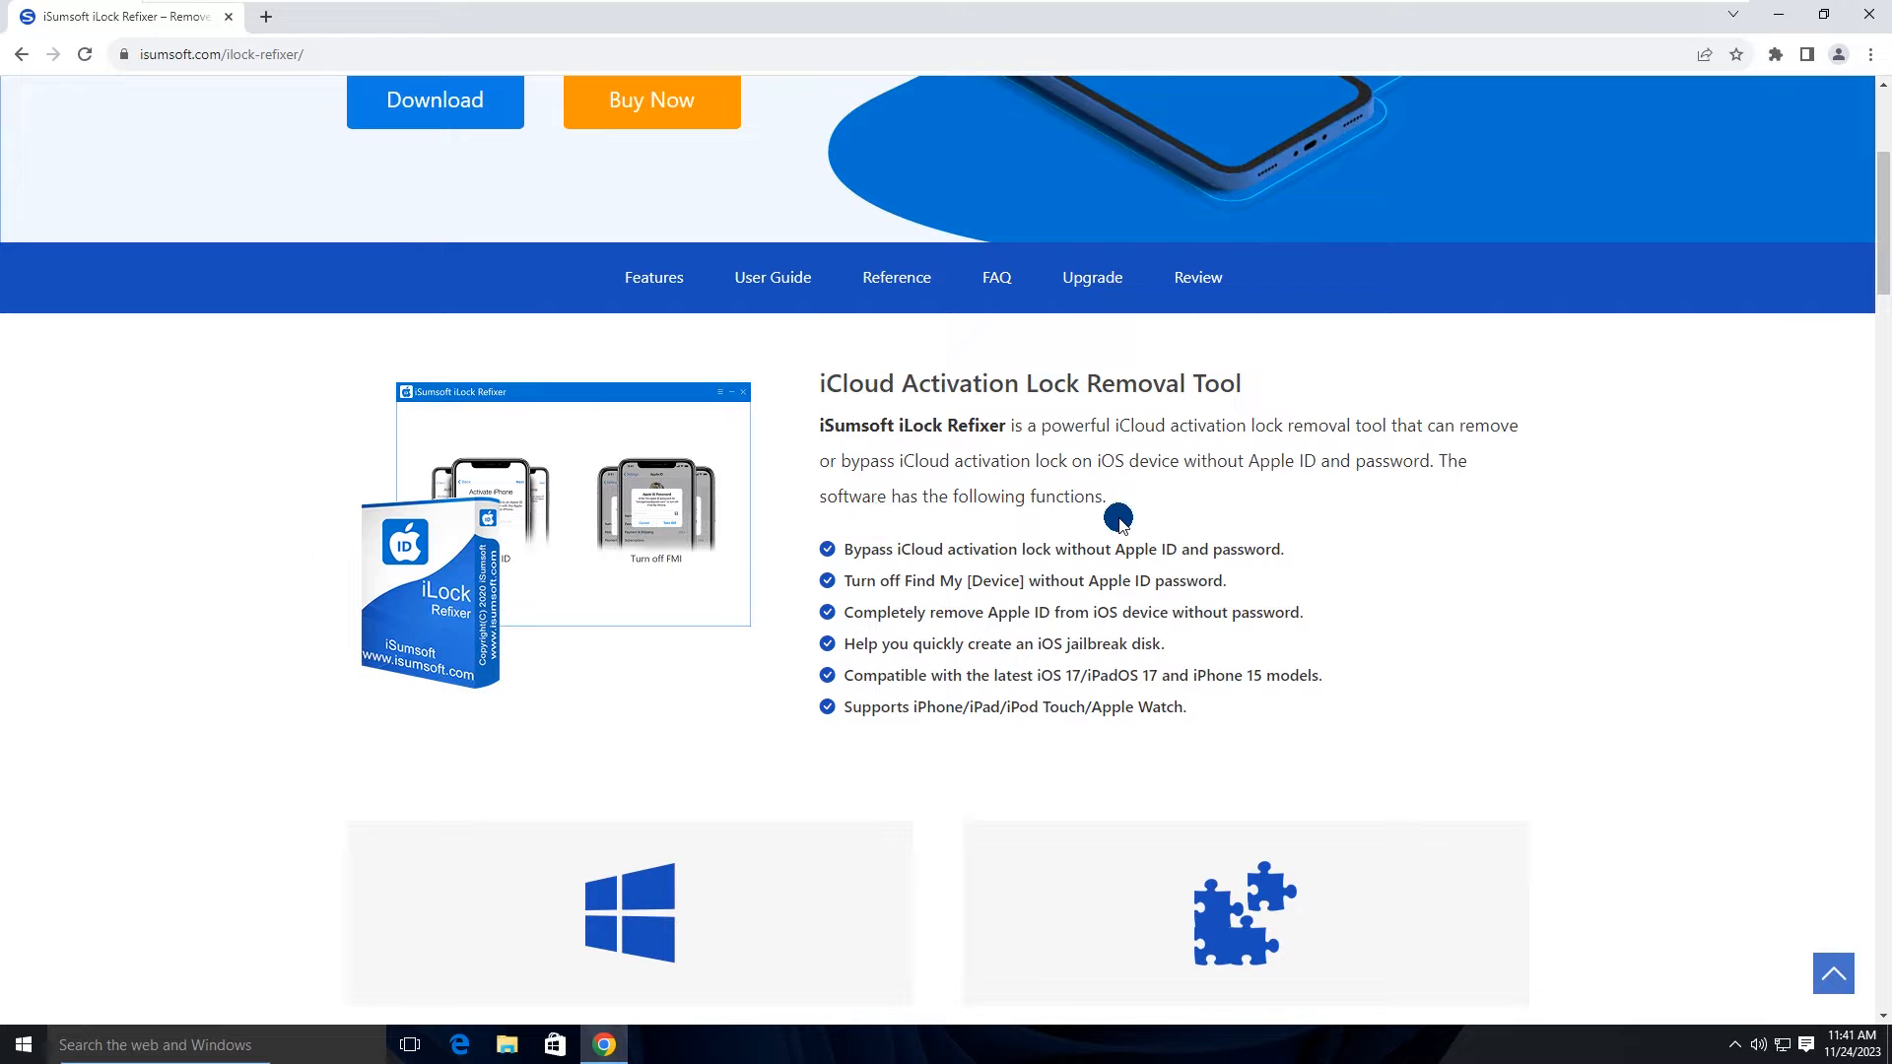
mouse_move(1222, 512)
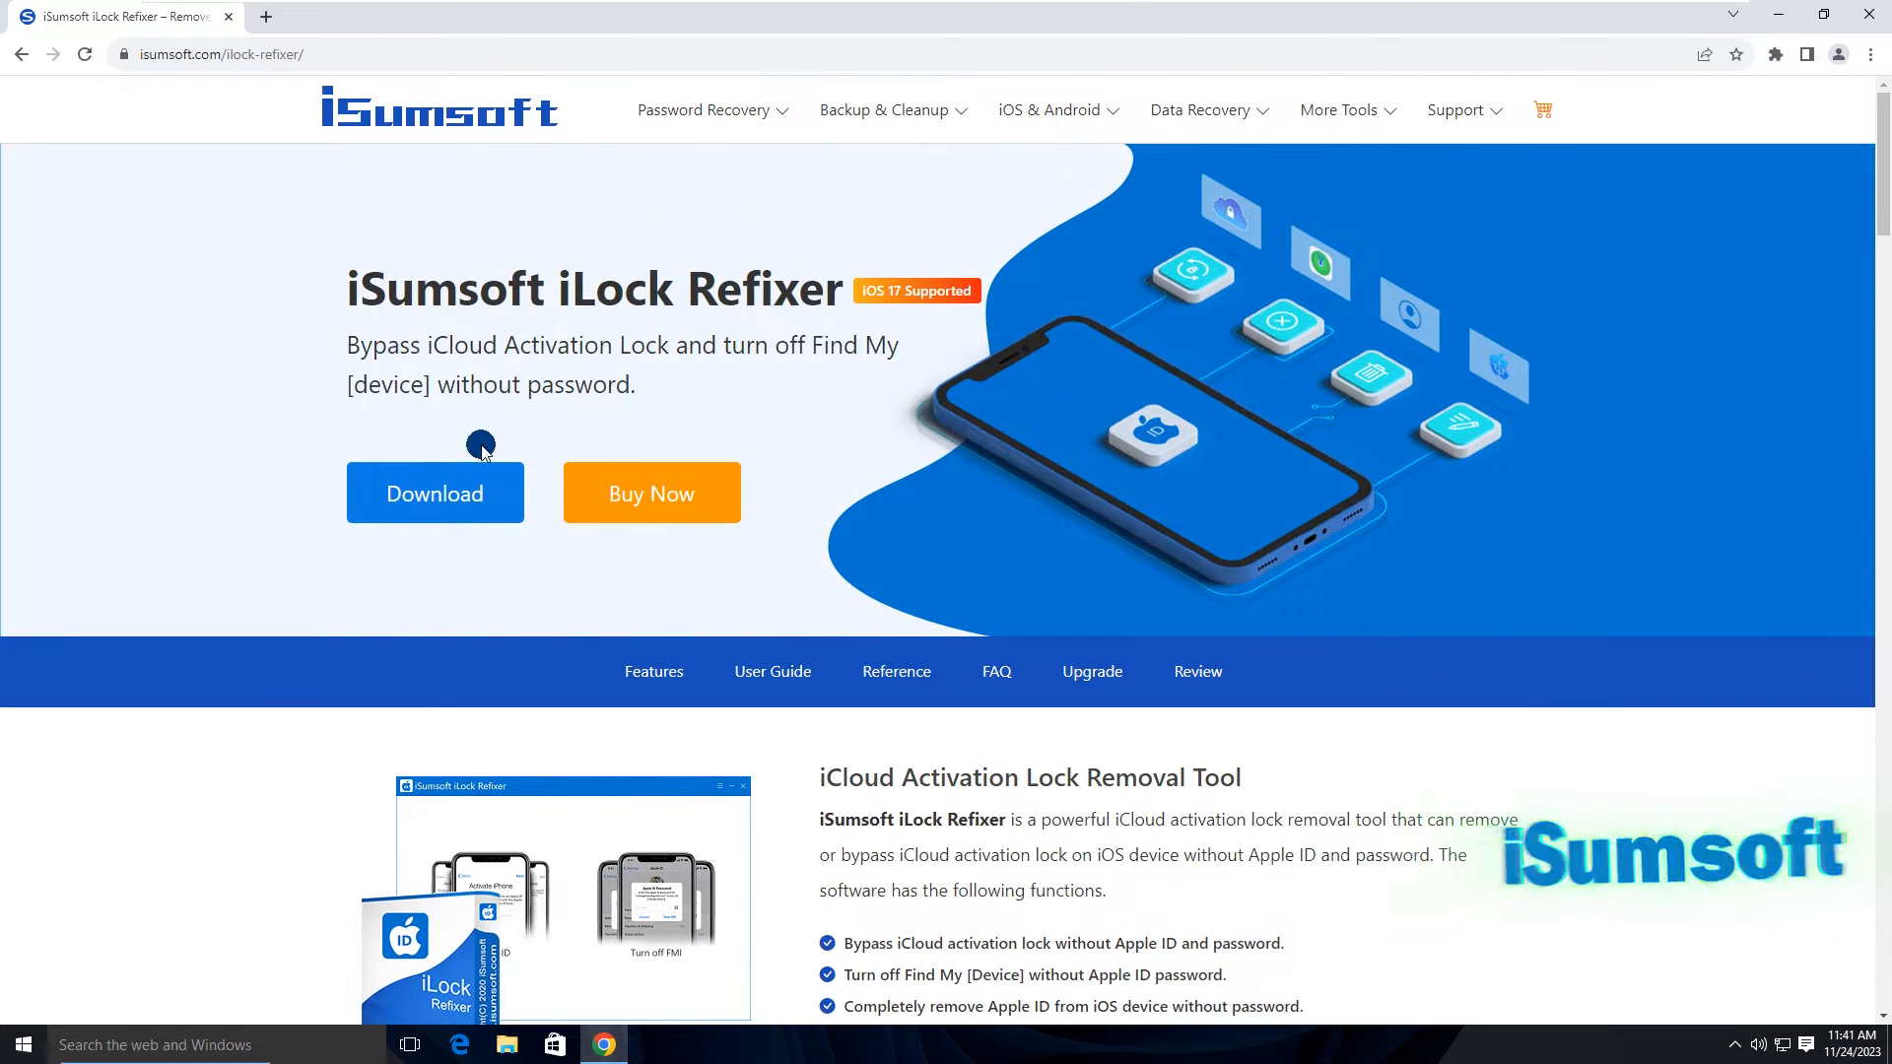
Step: Download the iLock Refixer installer, run it and complete setup through Finish
click(433, 492)
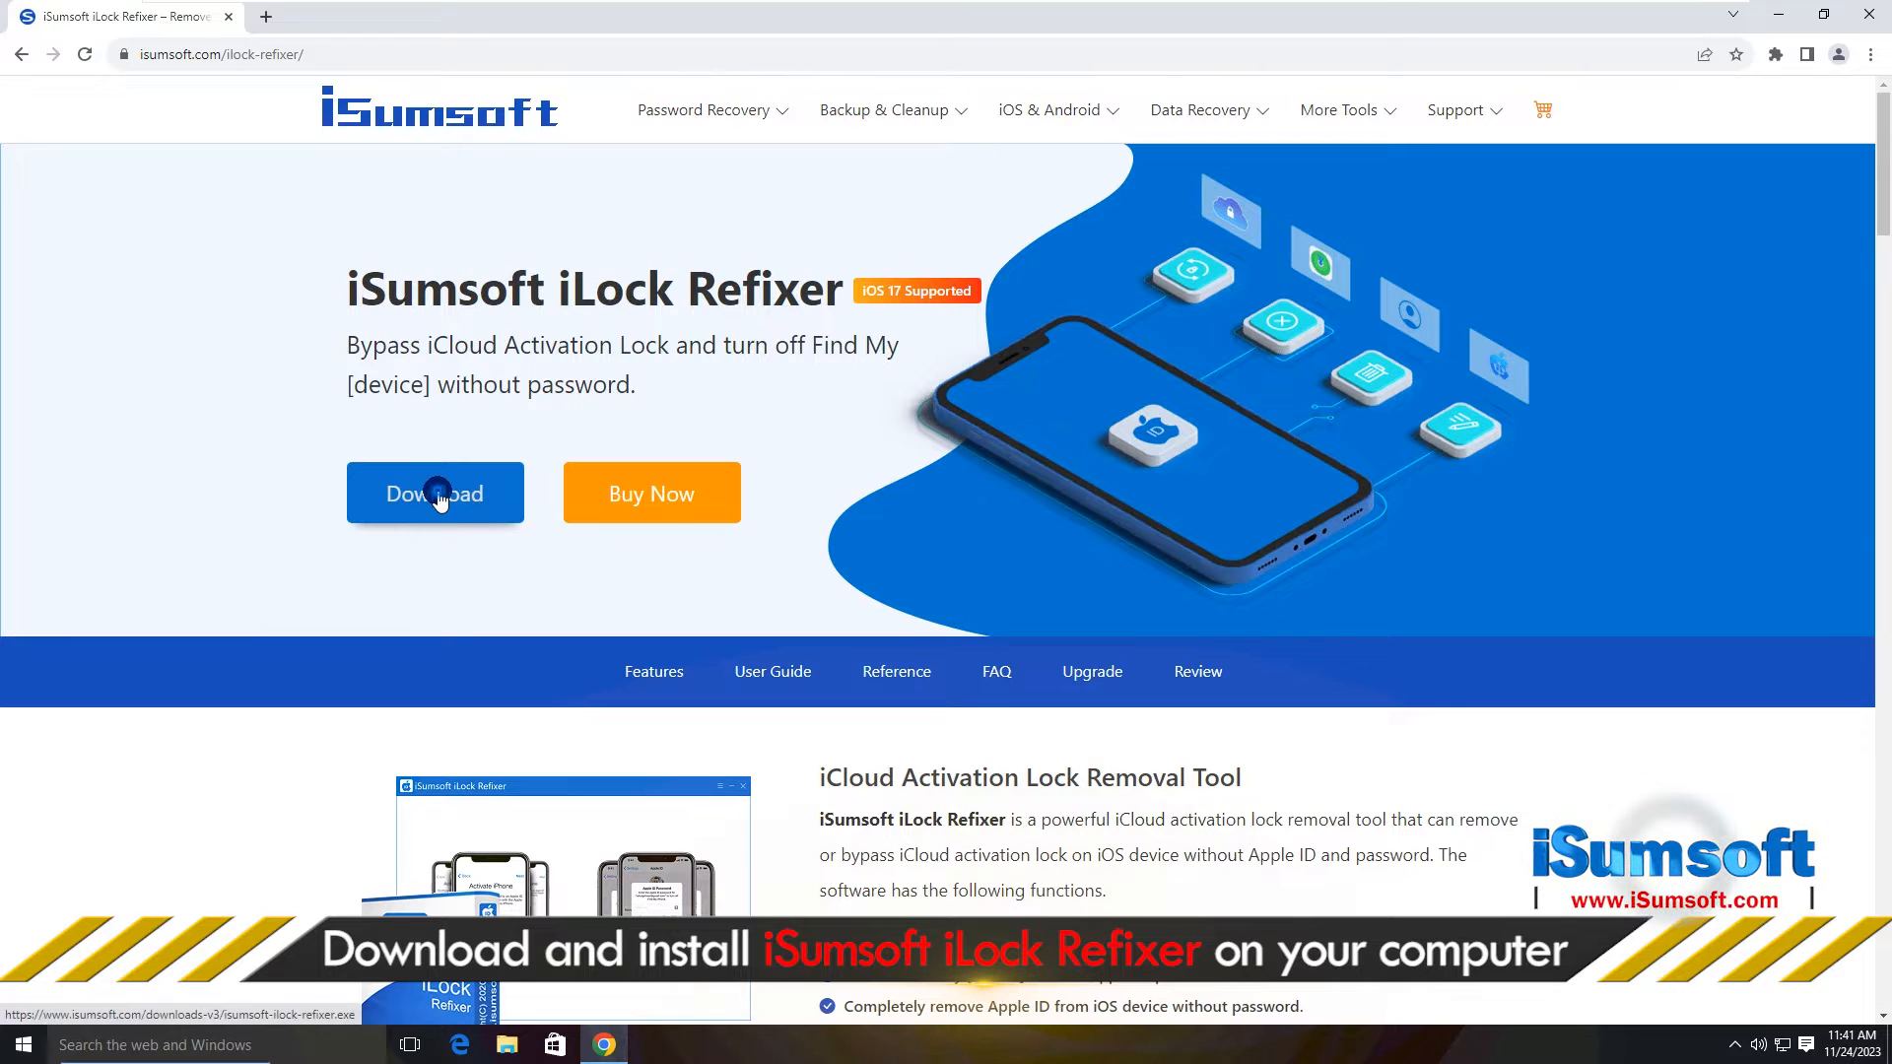
click(434, 492)
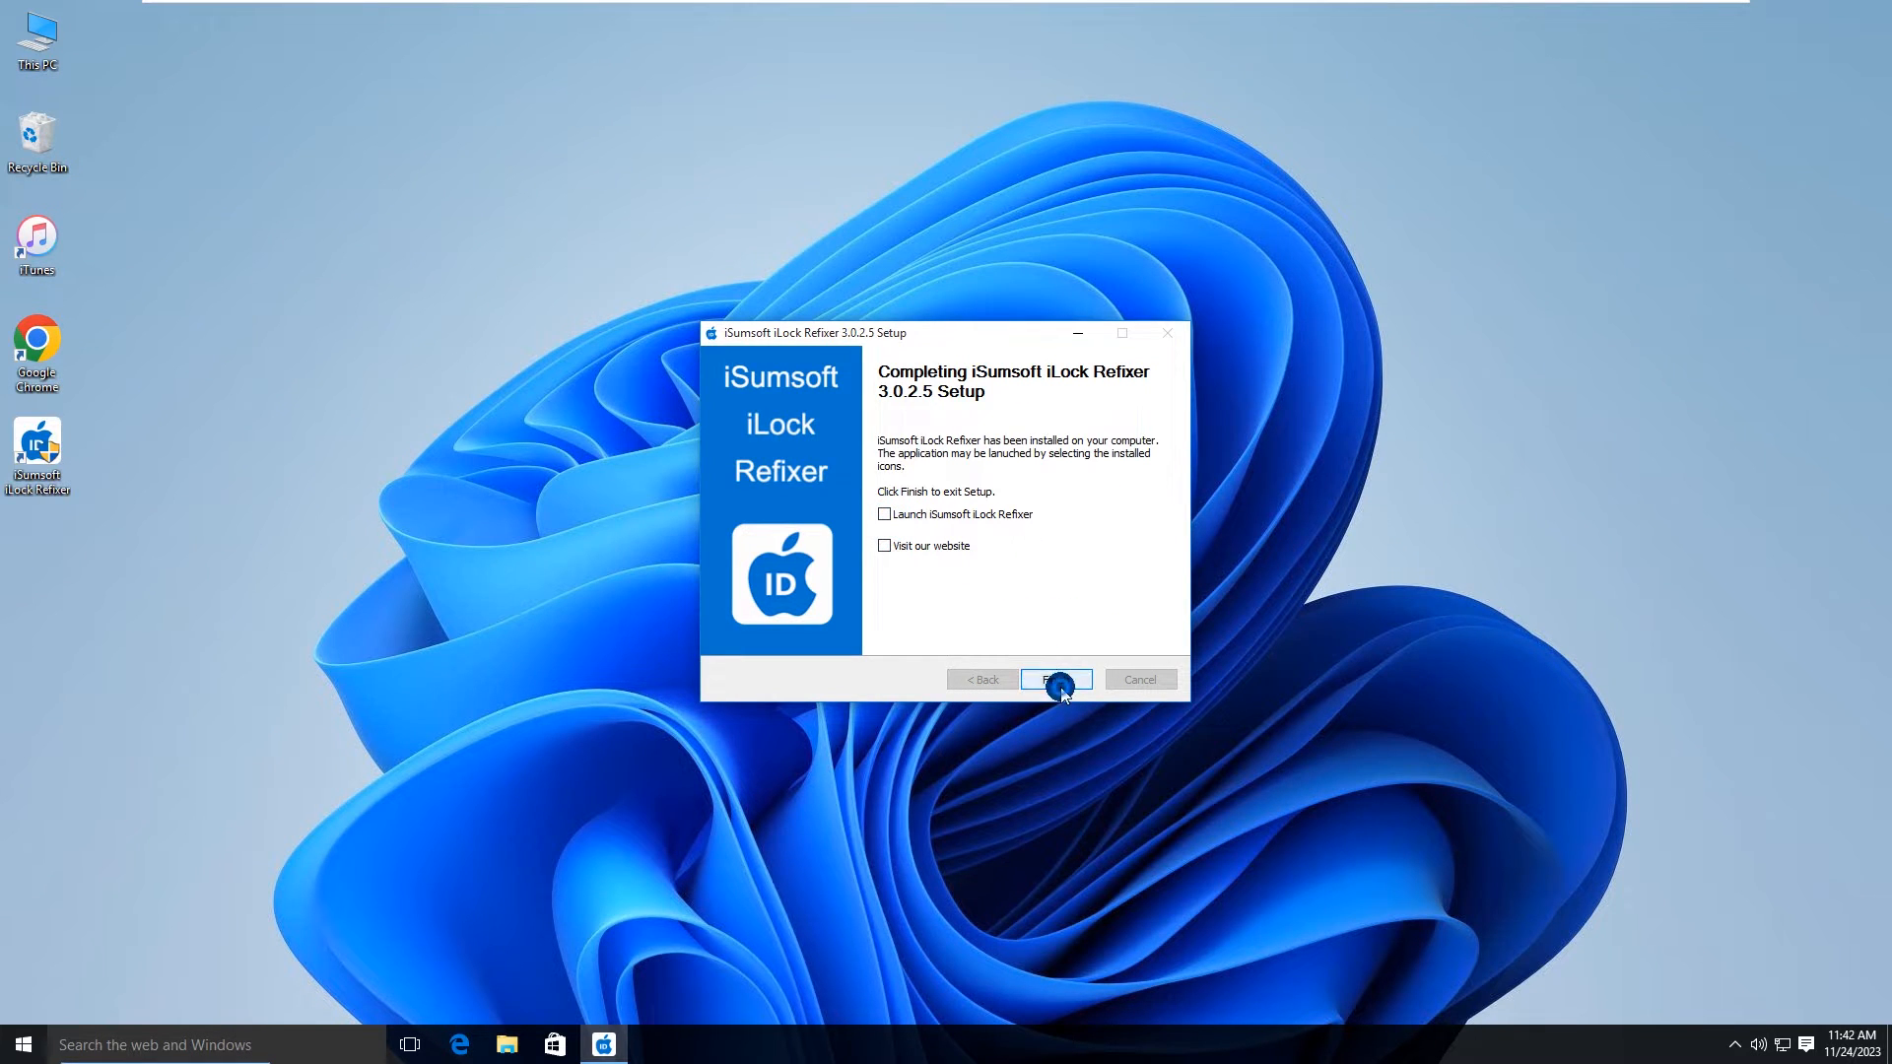
click(1055, 680)
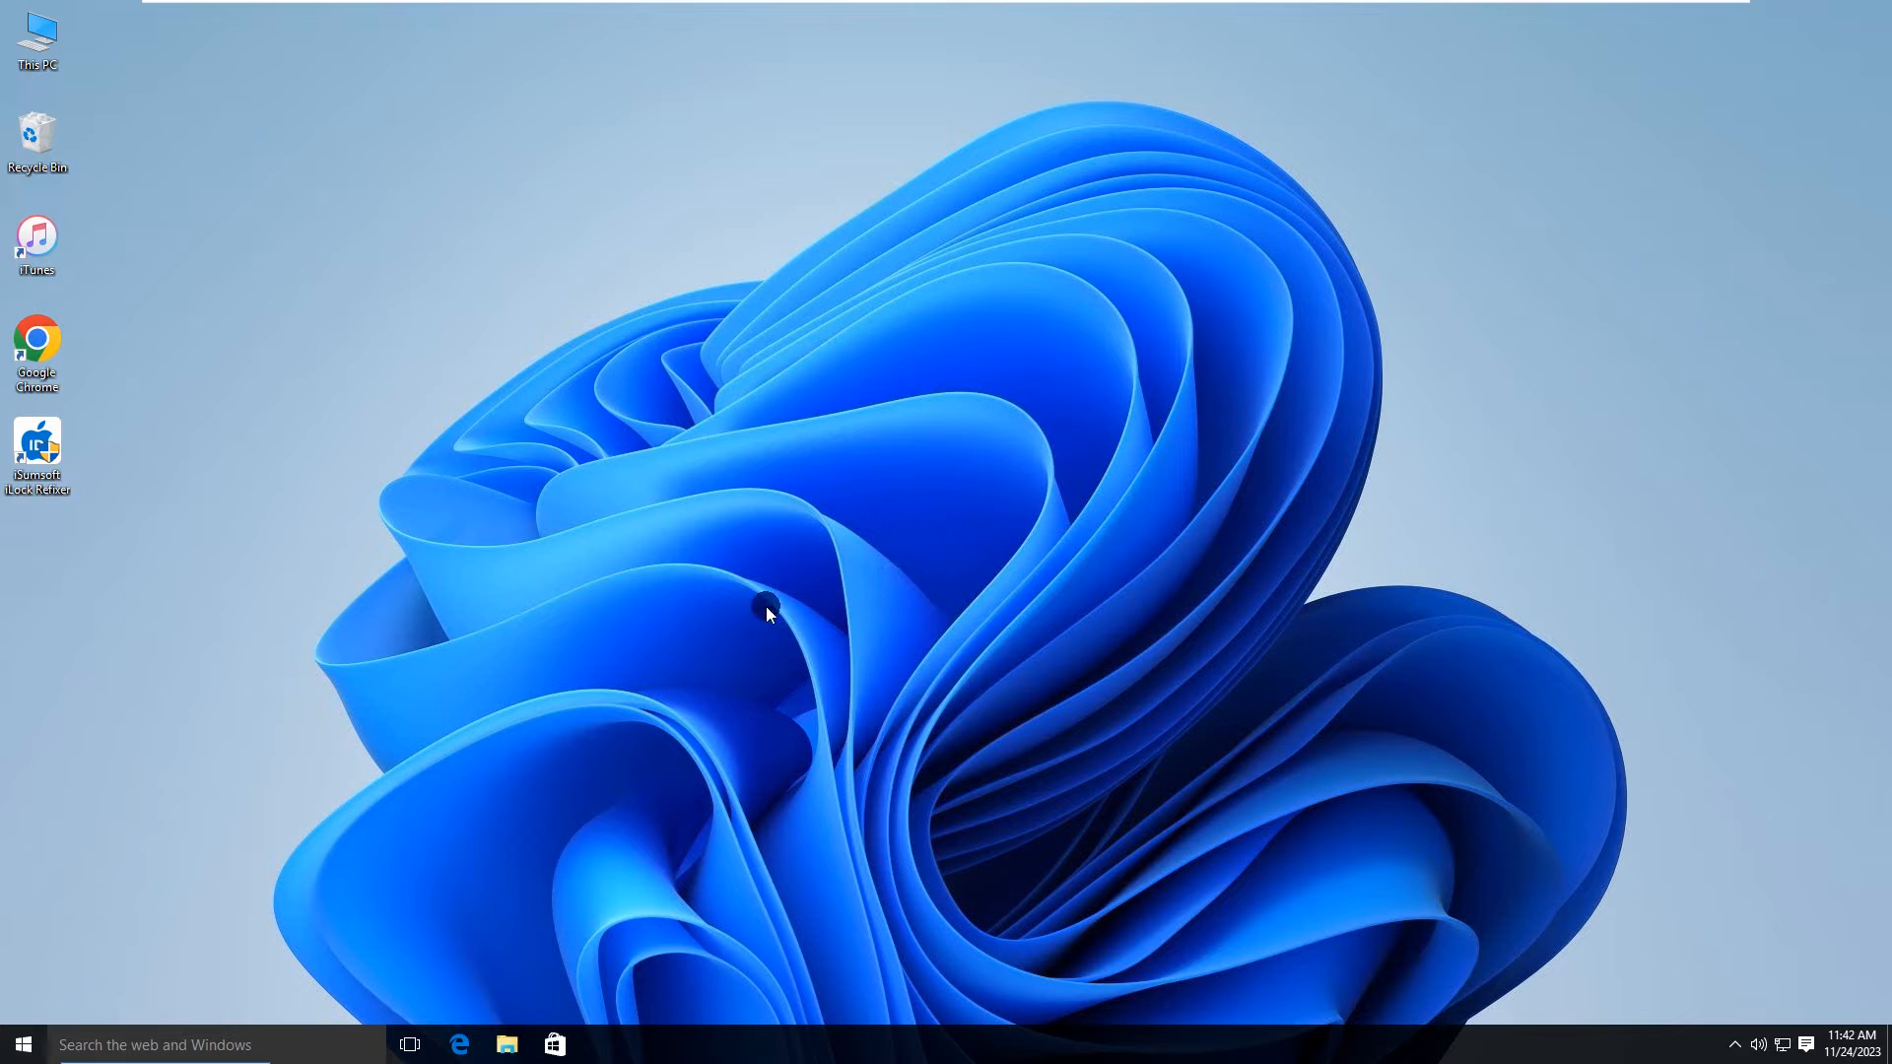
click(35, 241)
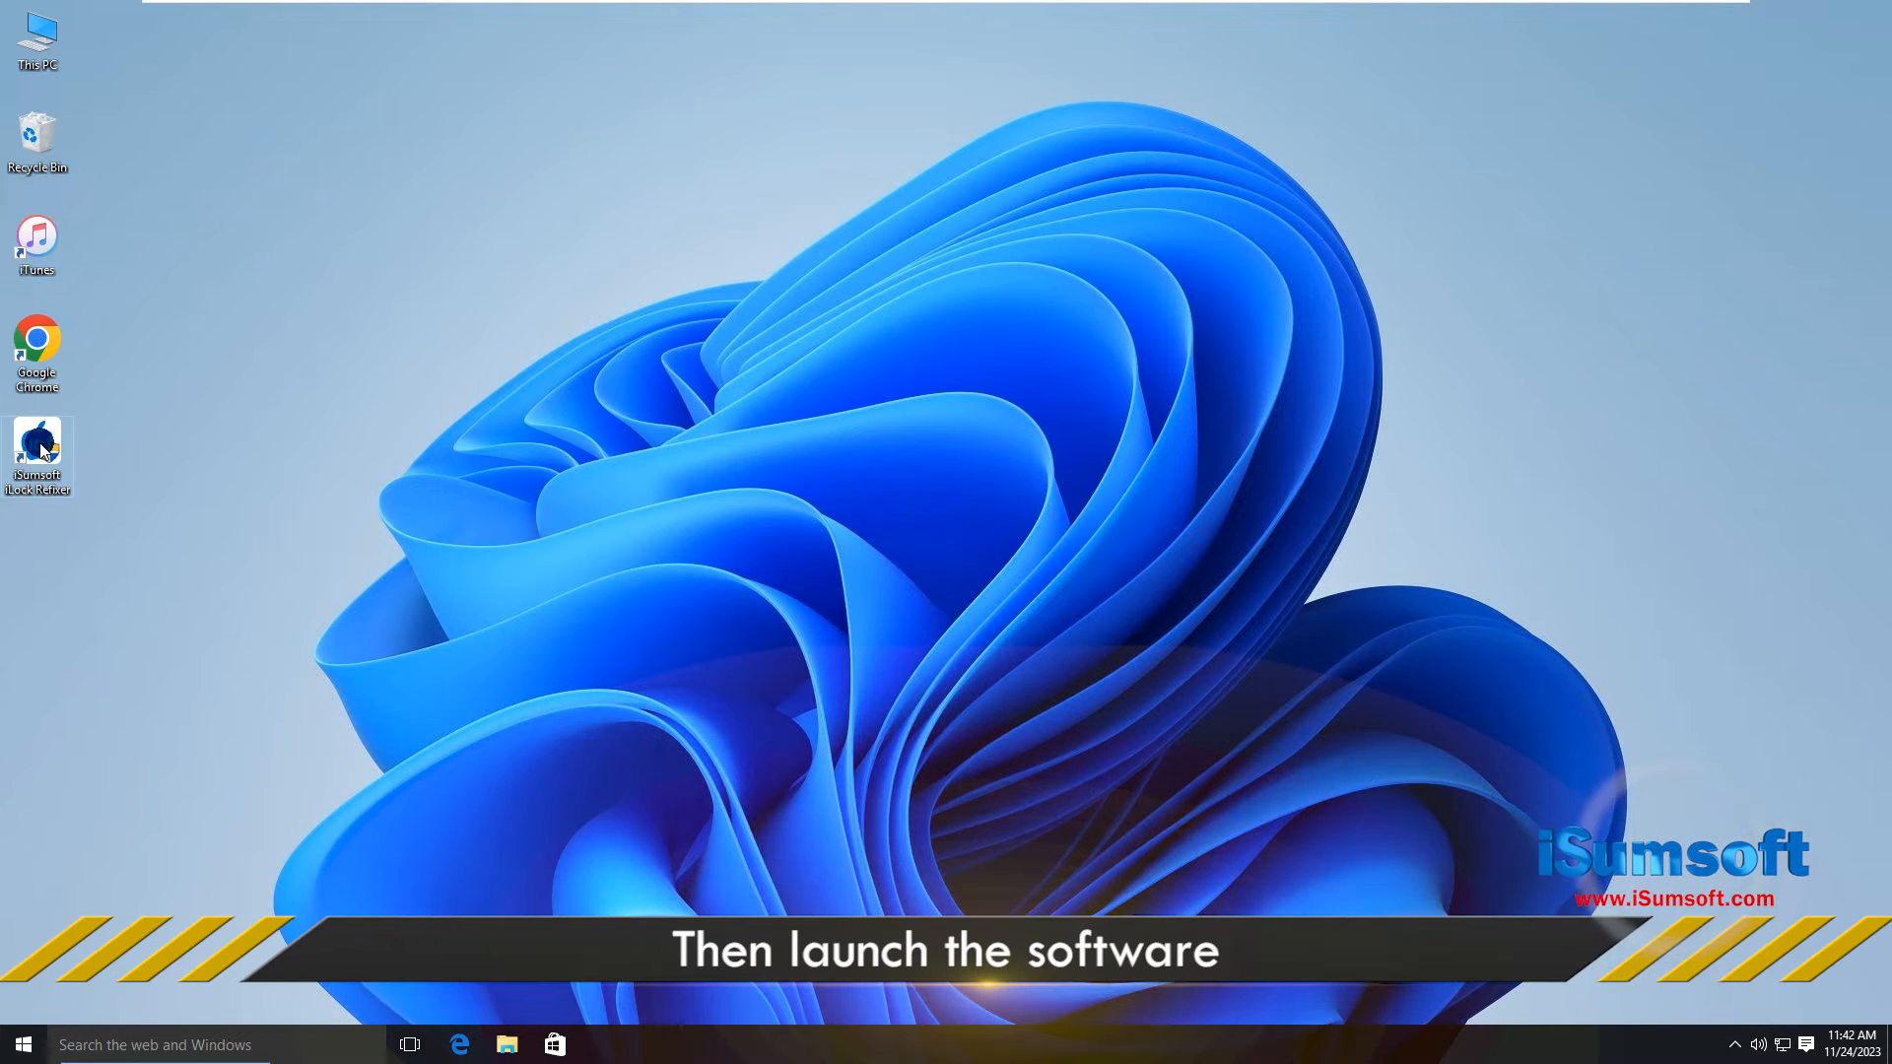
Step: Launch iLock Refixer, allow it to run, then read and accept the Use Agreement with OK
double_click(38, 450)
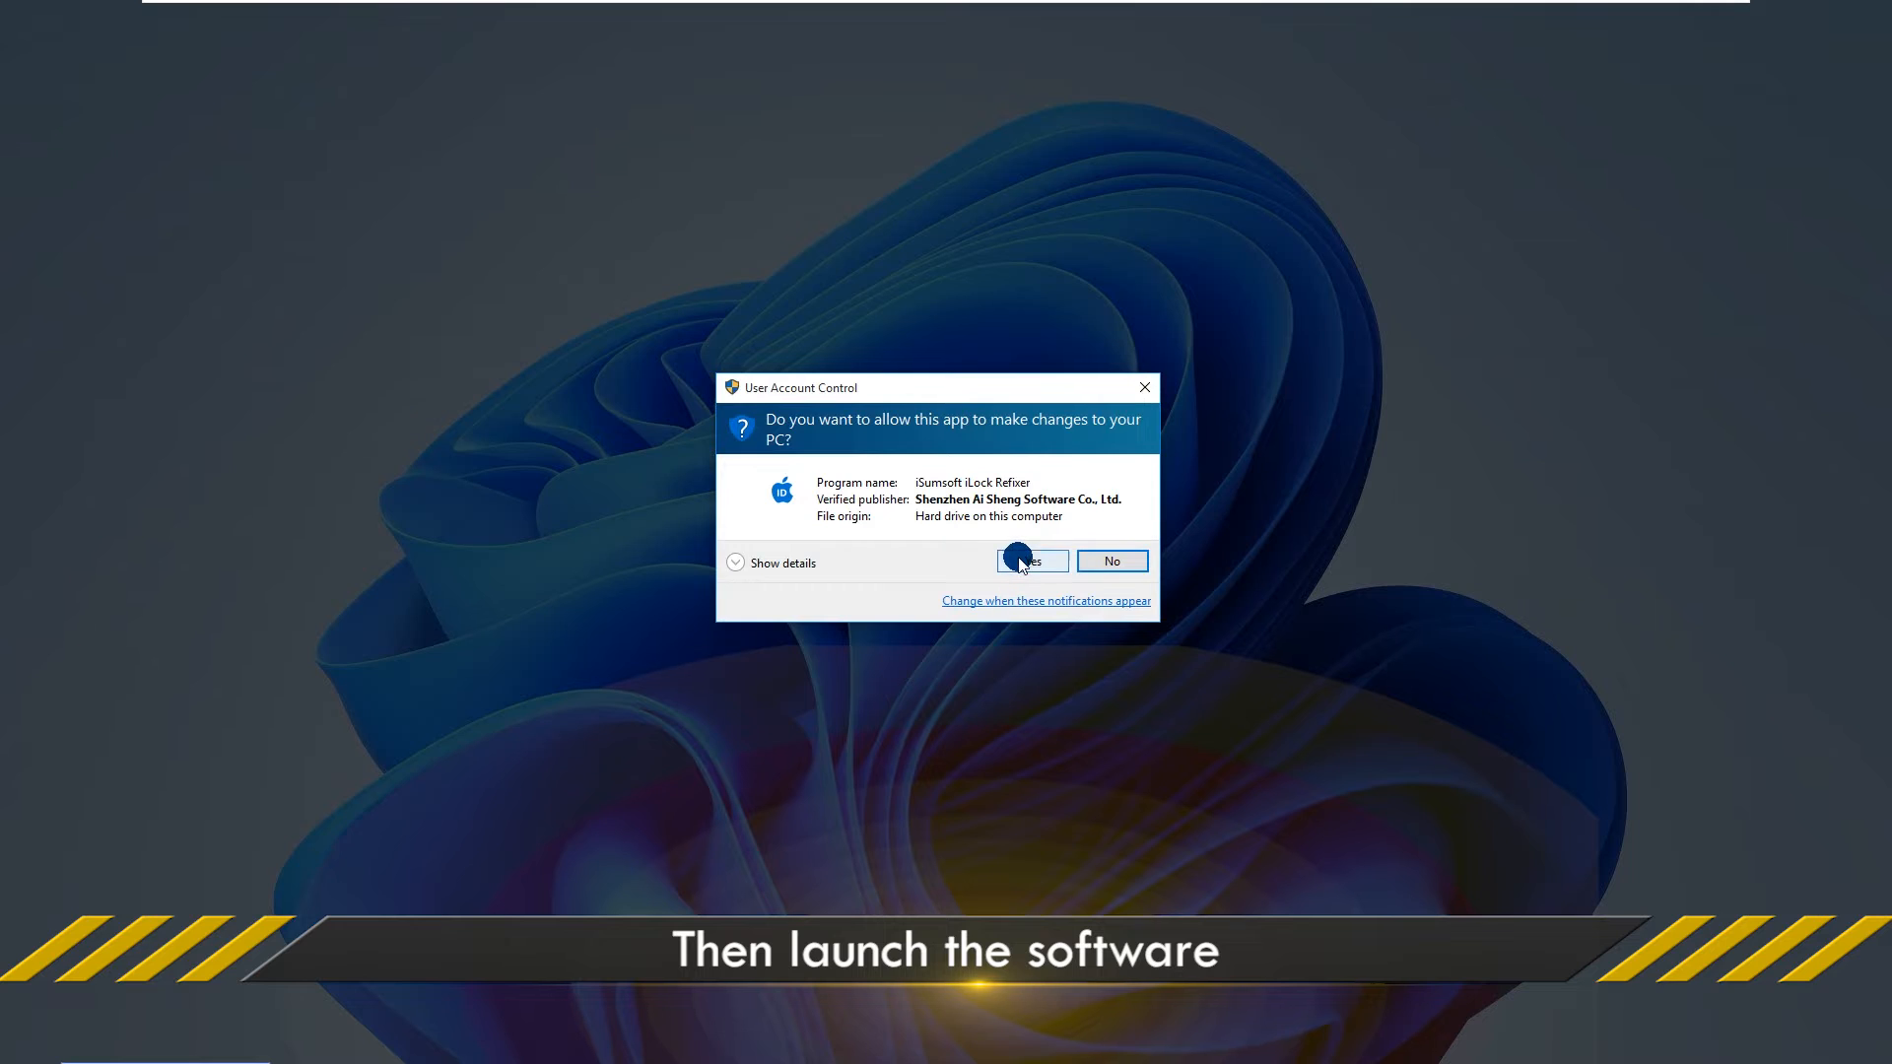
click(1025, 562)
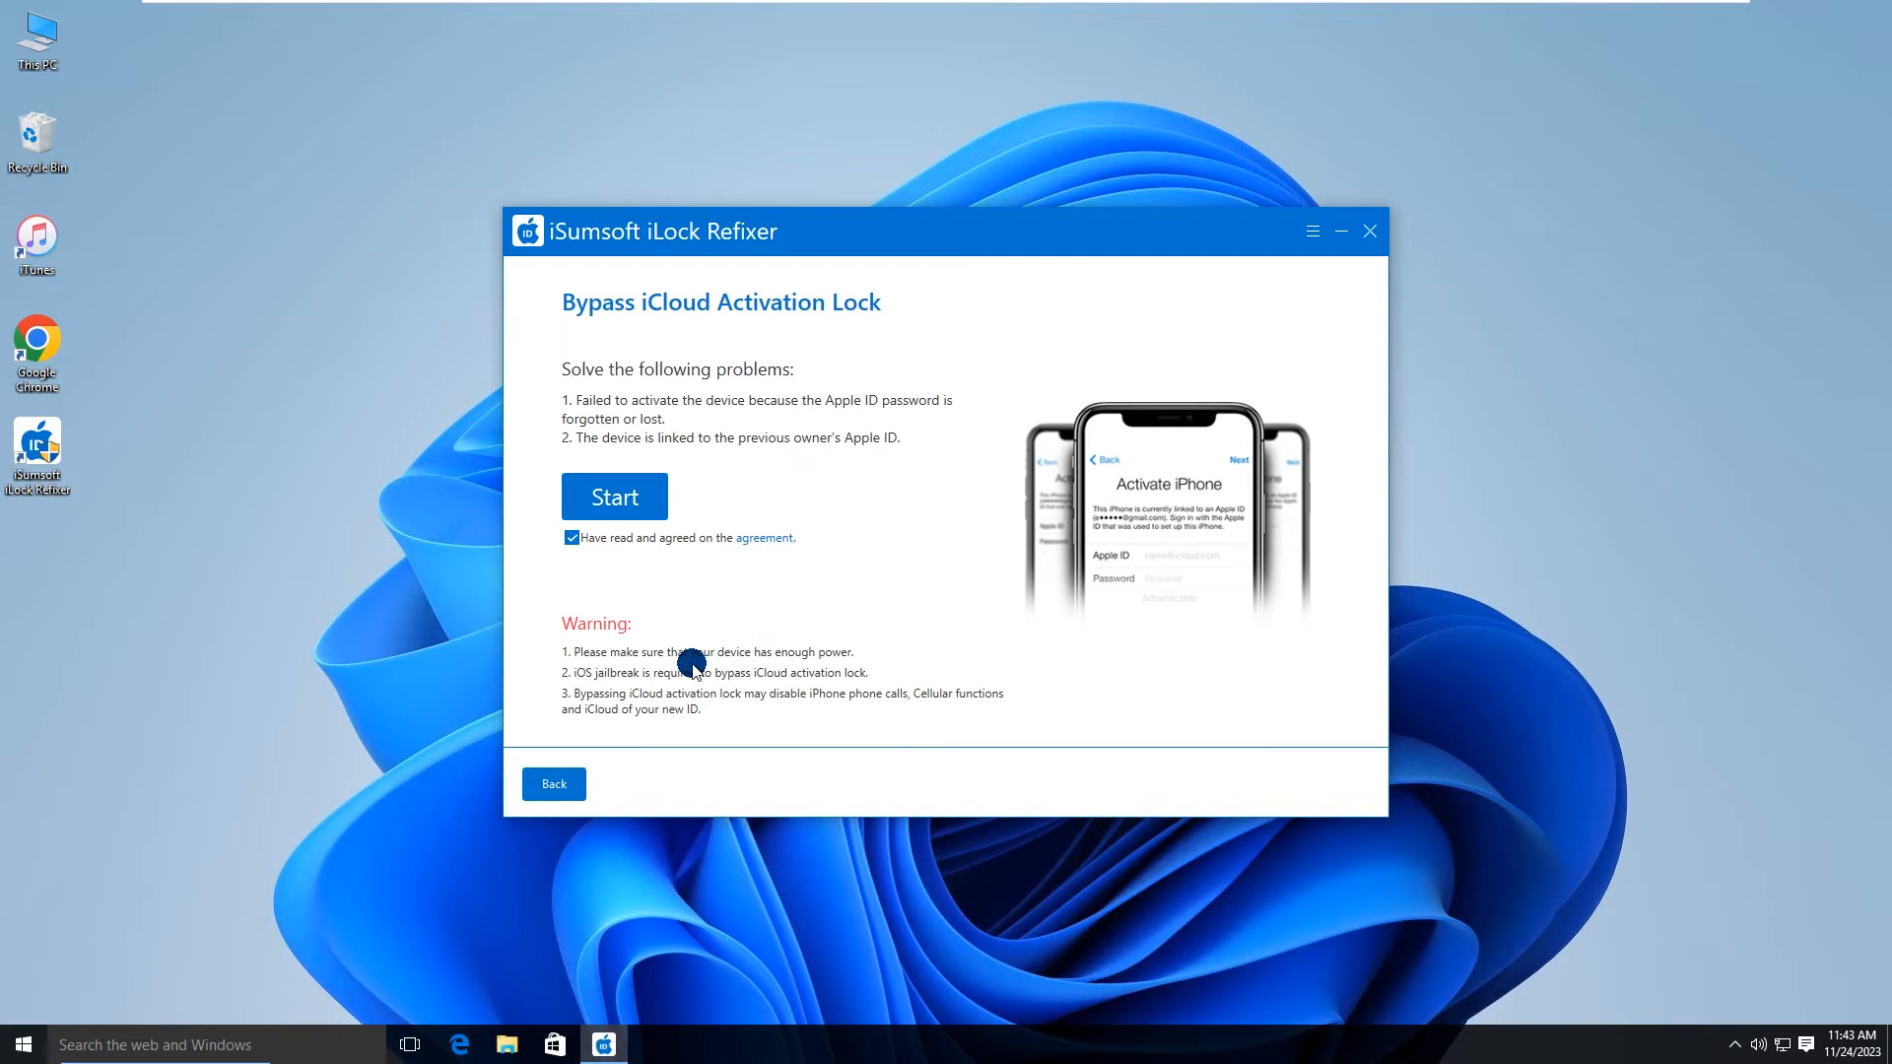
mouse_move(614, 443)
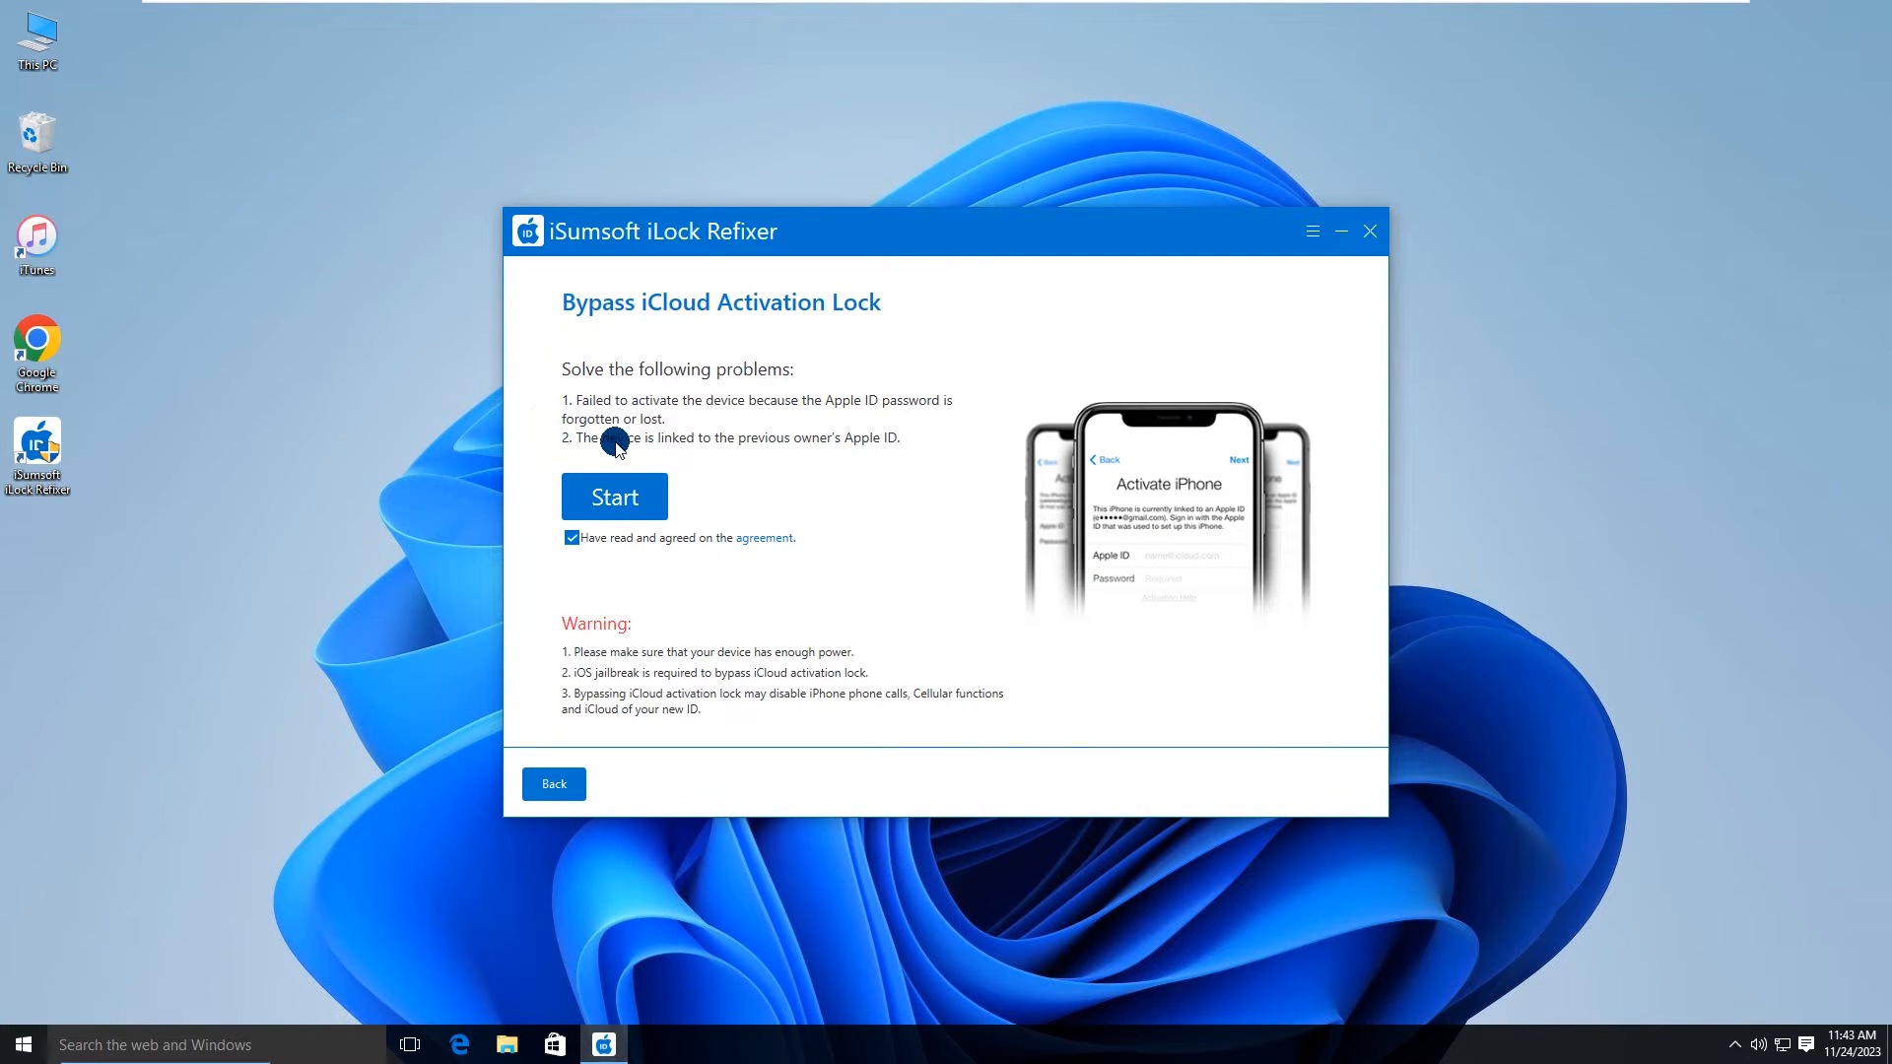
mouse_move(709, 550)
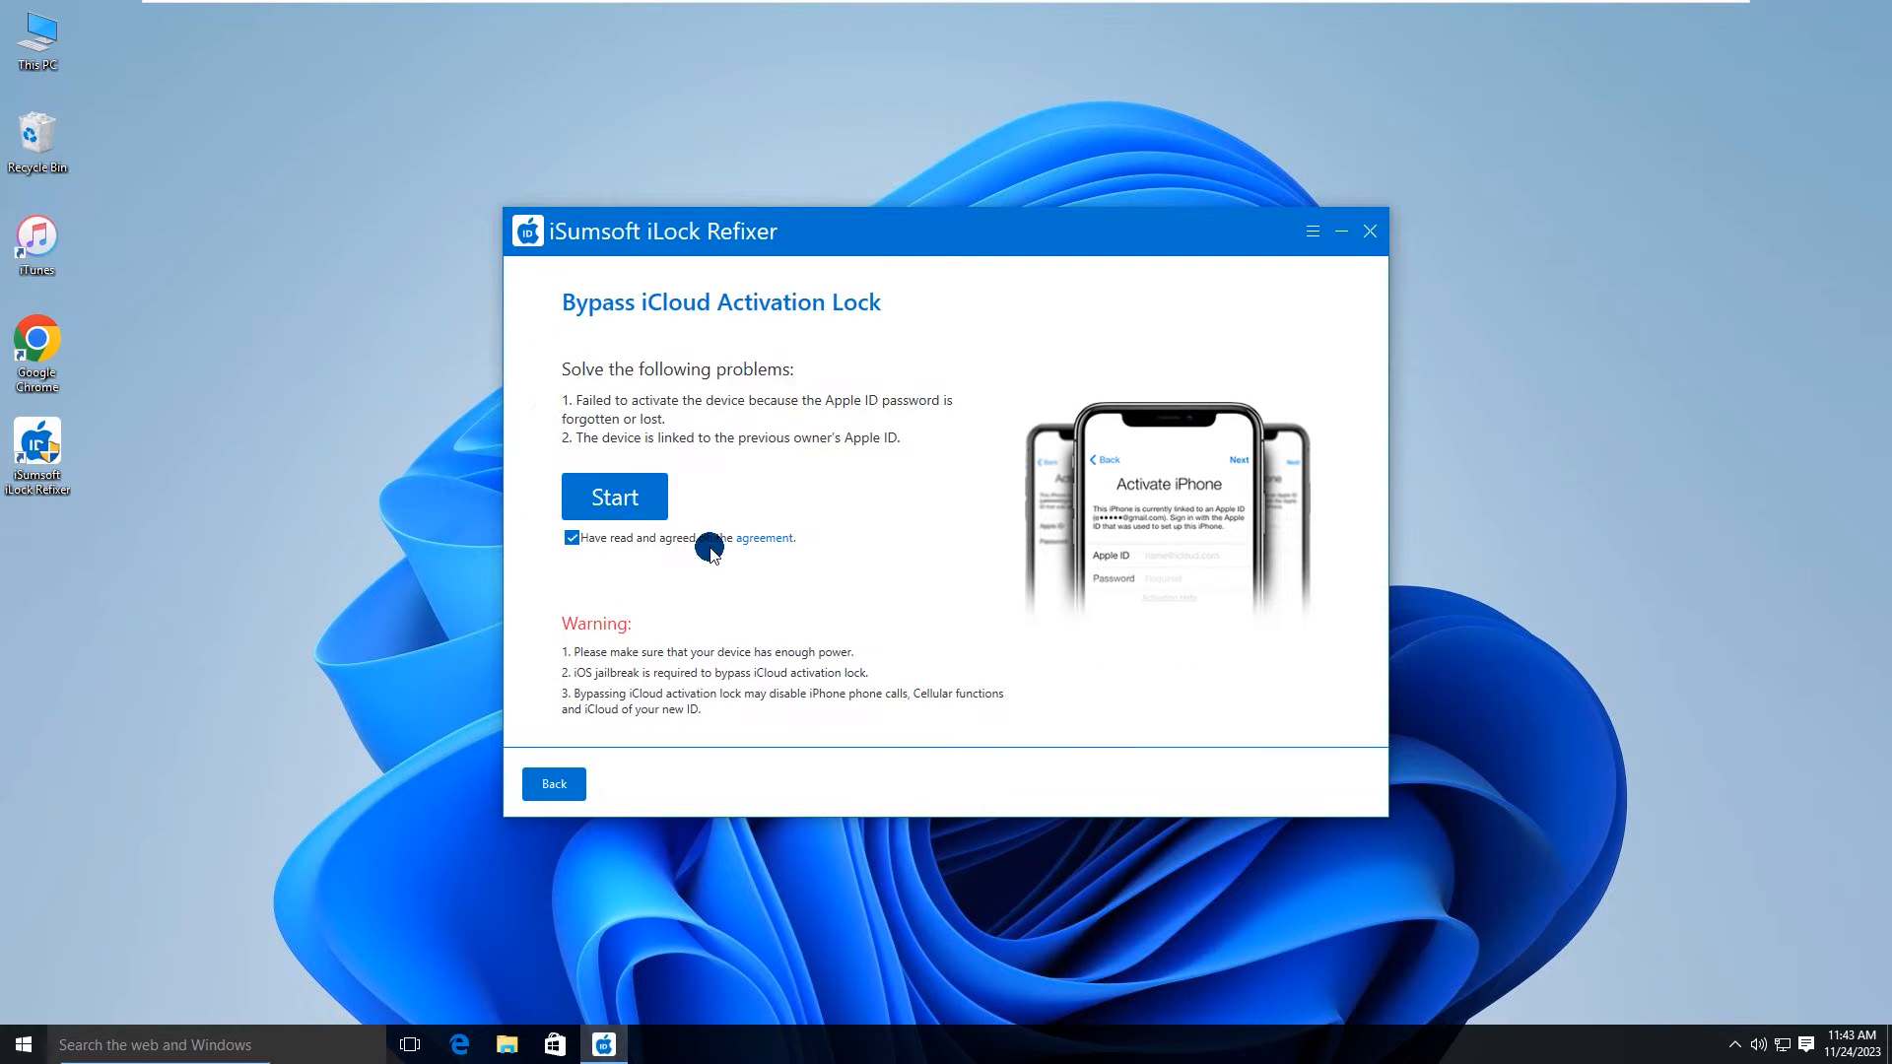
click(763, 536)
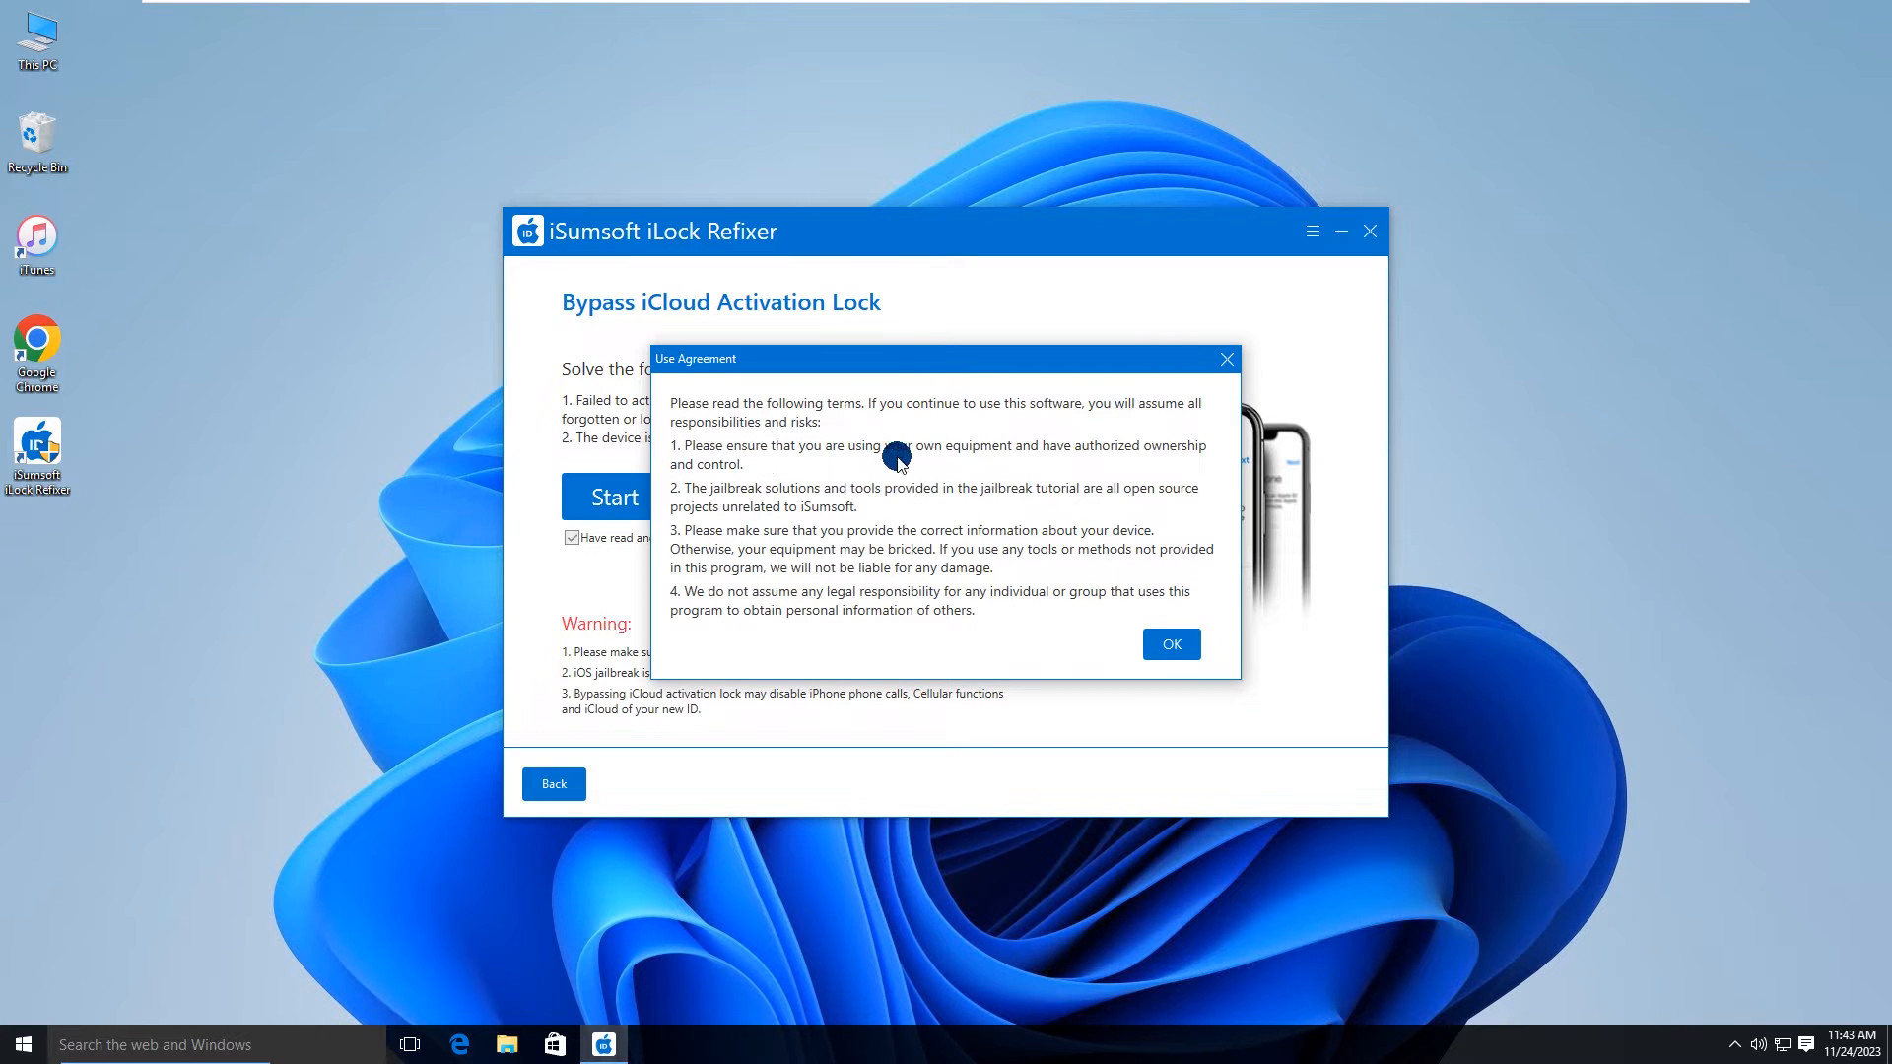
mouse_move(863, 615)
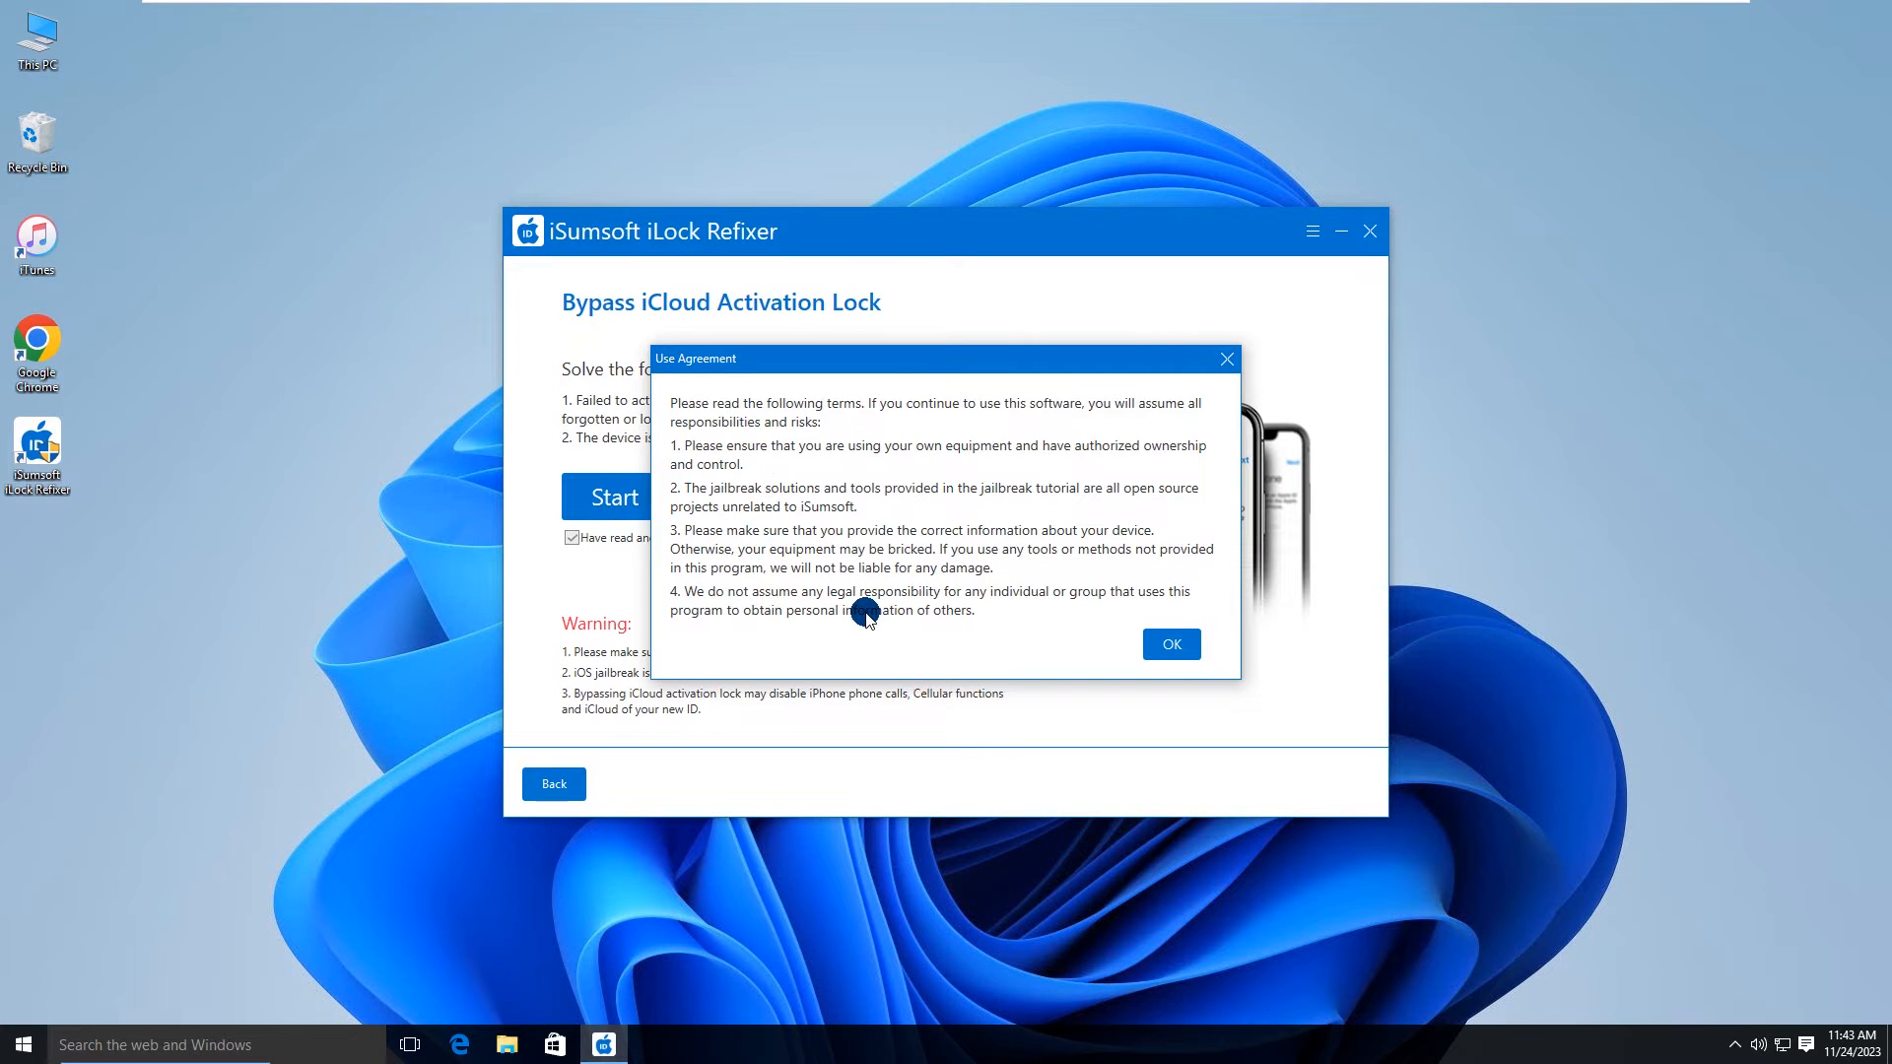
click(1169, 643)
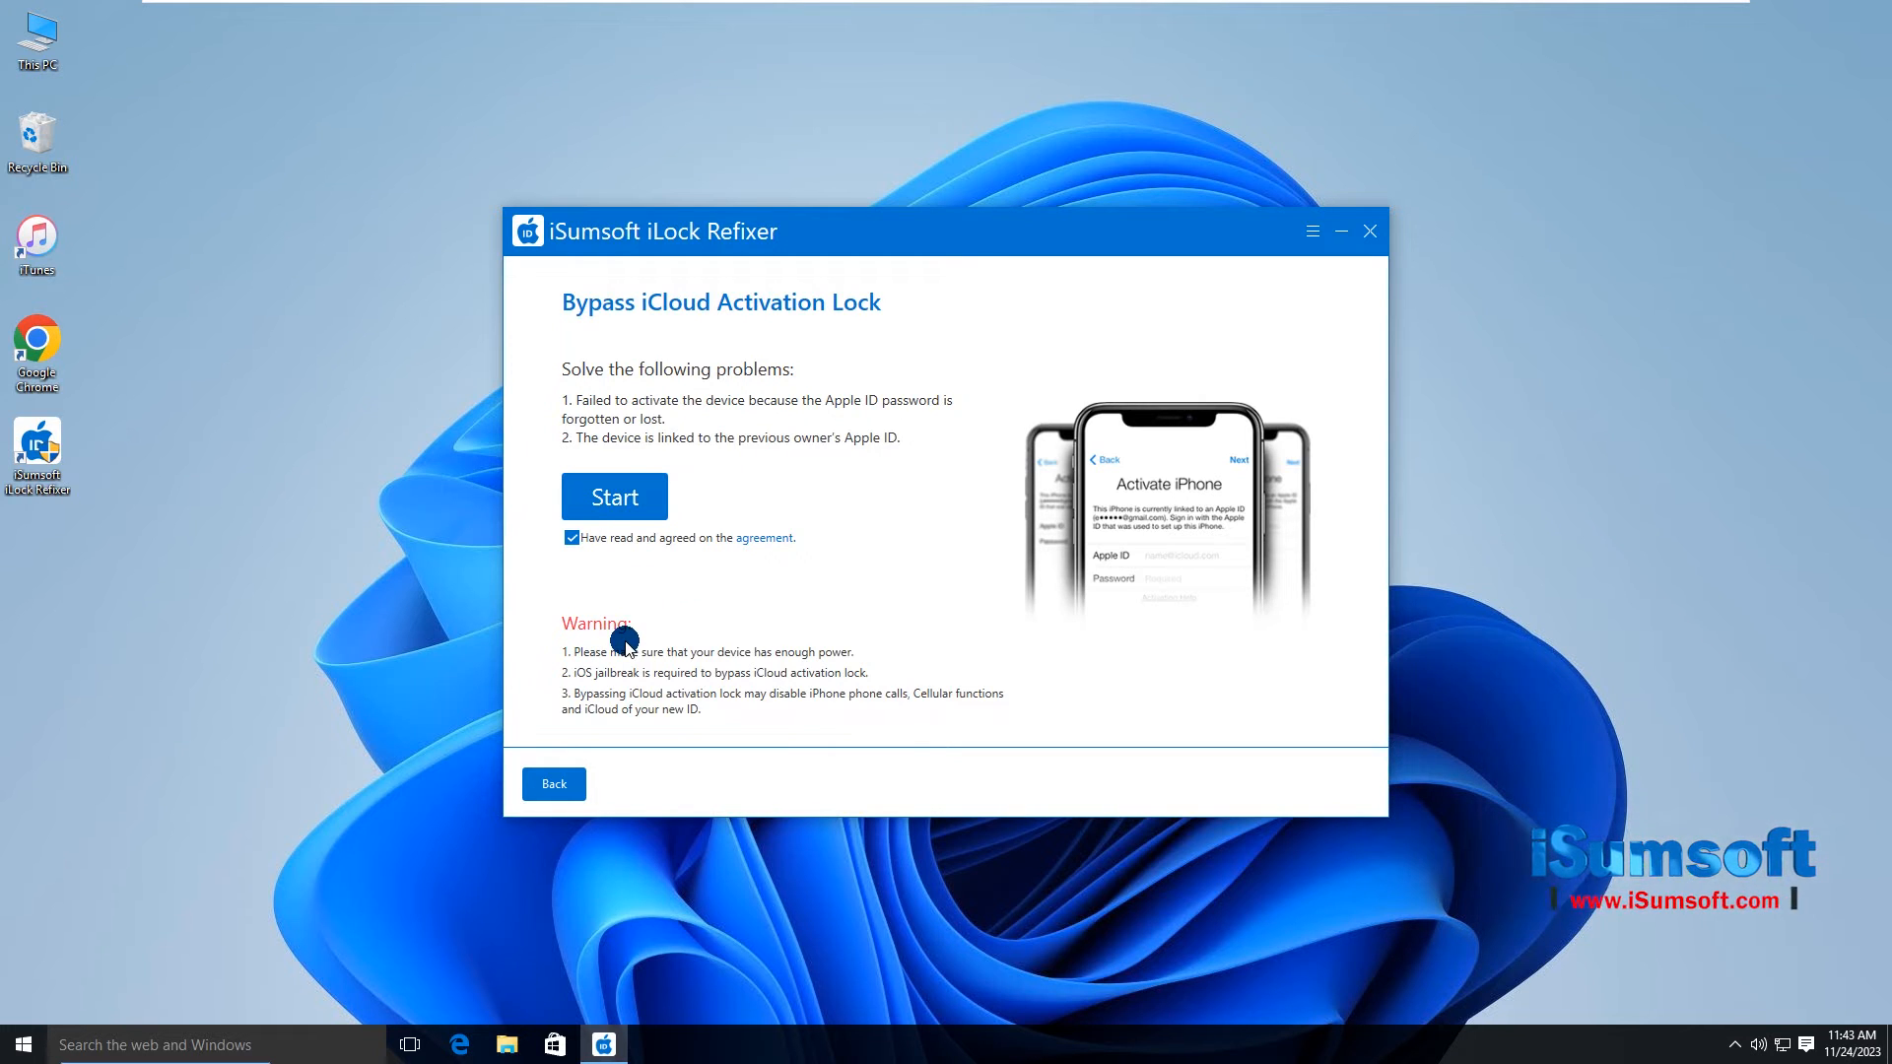
mouse_move(712, 719)
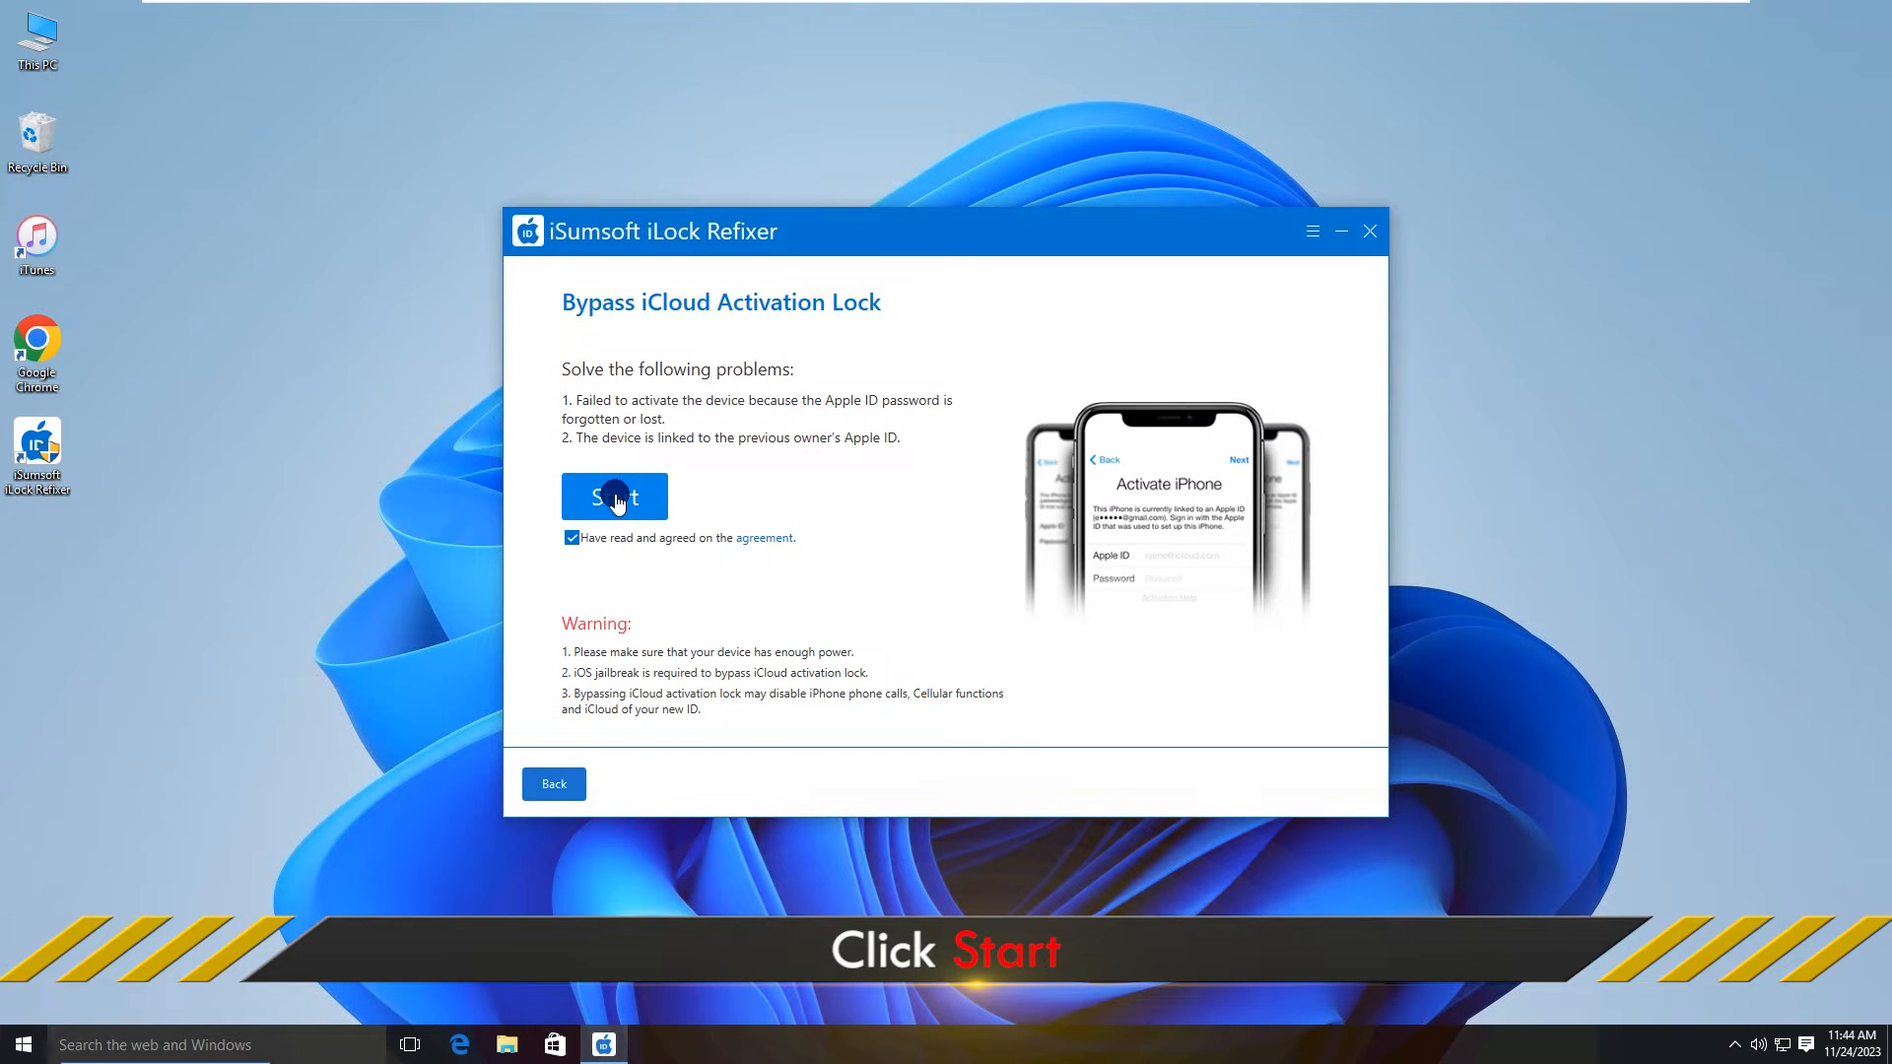
Step: Start the bypass with Create Fakefs checked and run the first DFU boot on the iPhone
click(615, 497)
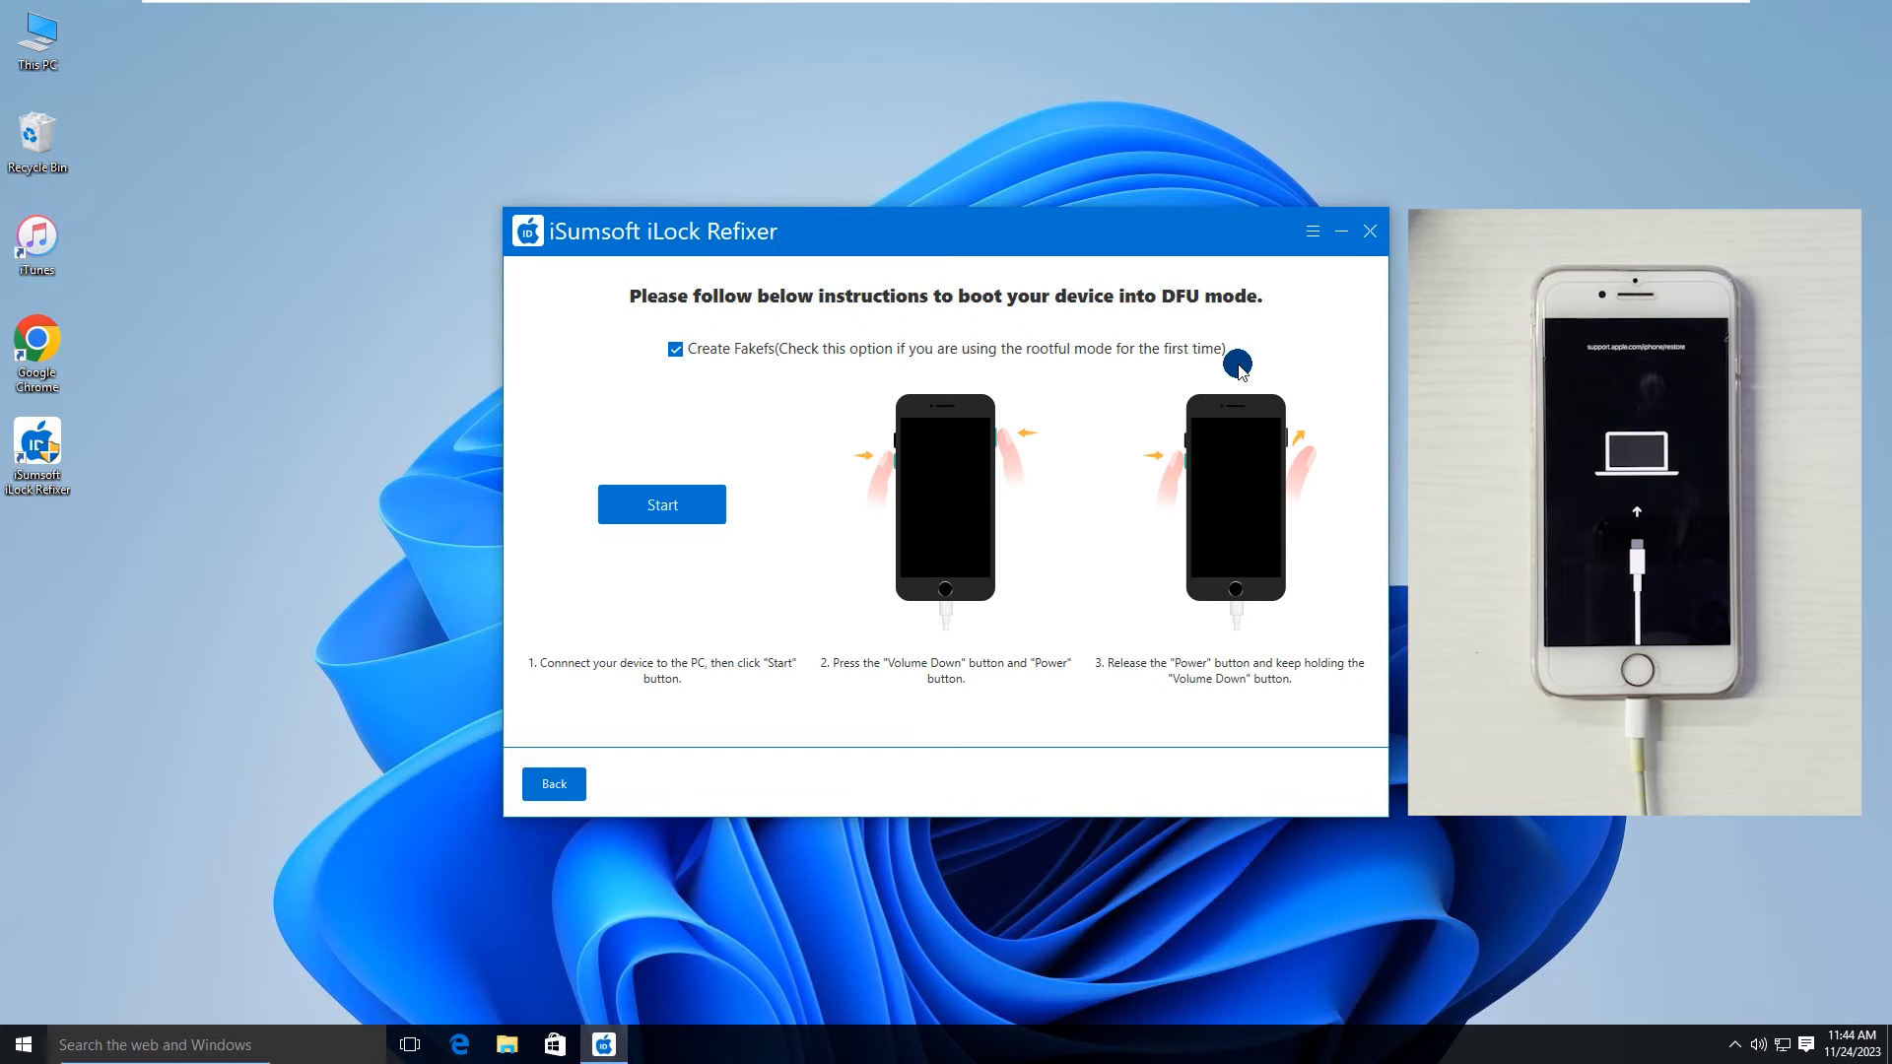
mouse_move(1045, 672)
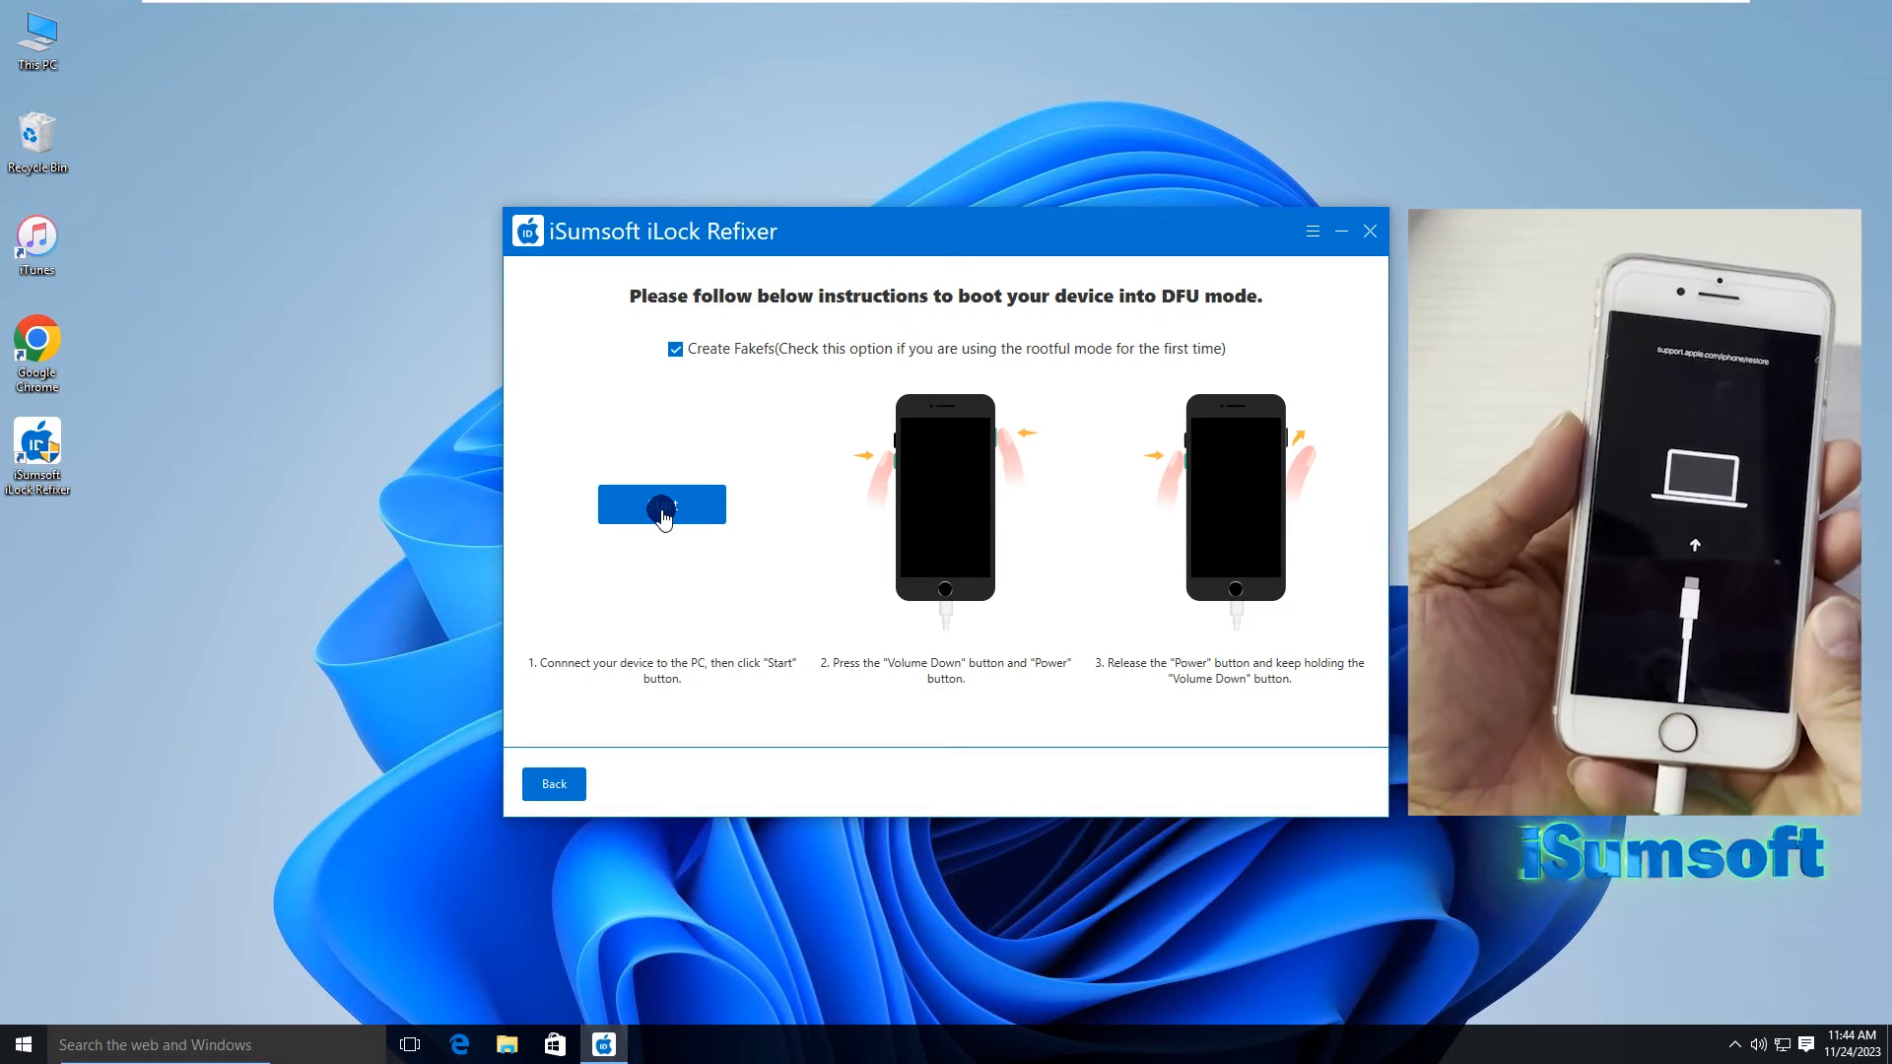
click(662, 504)
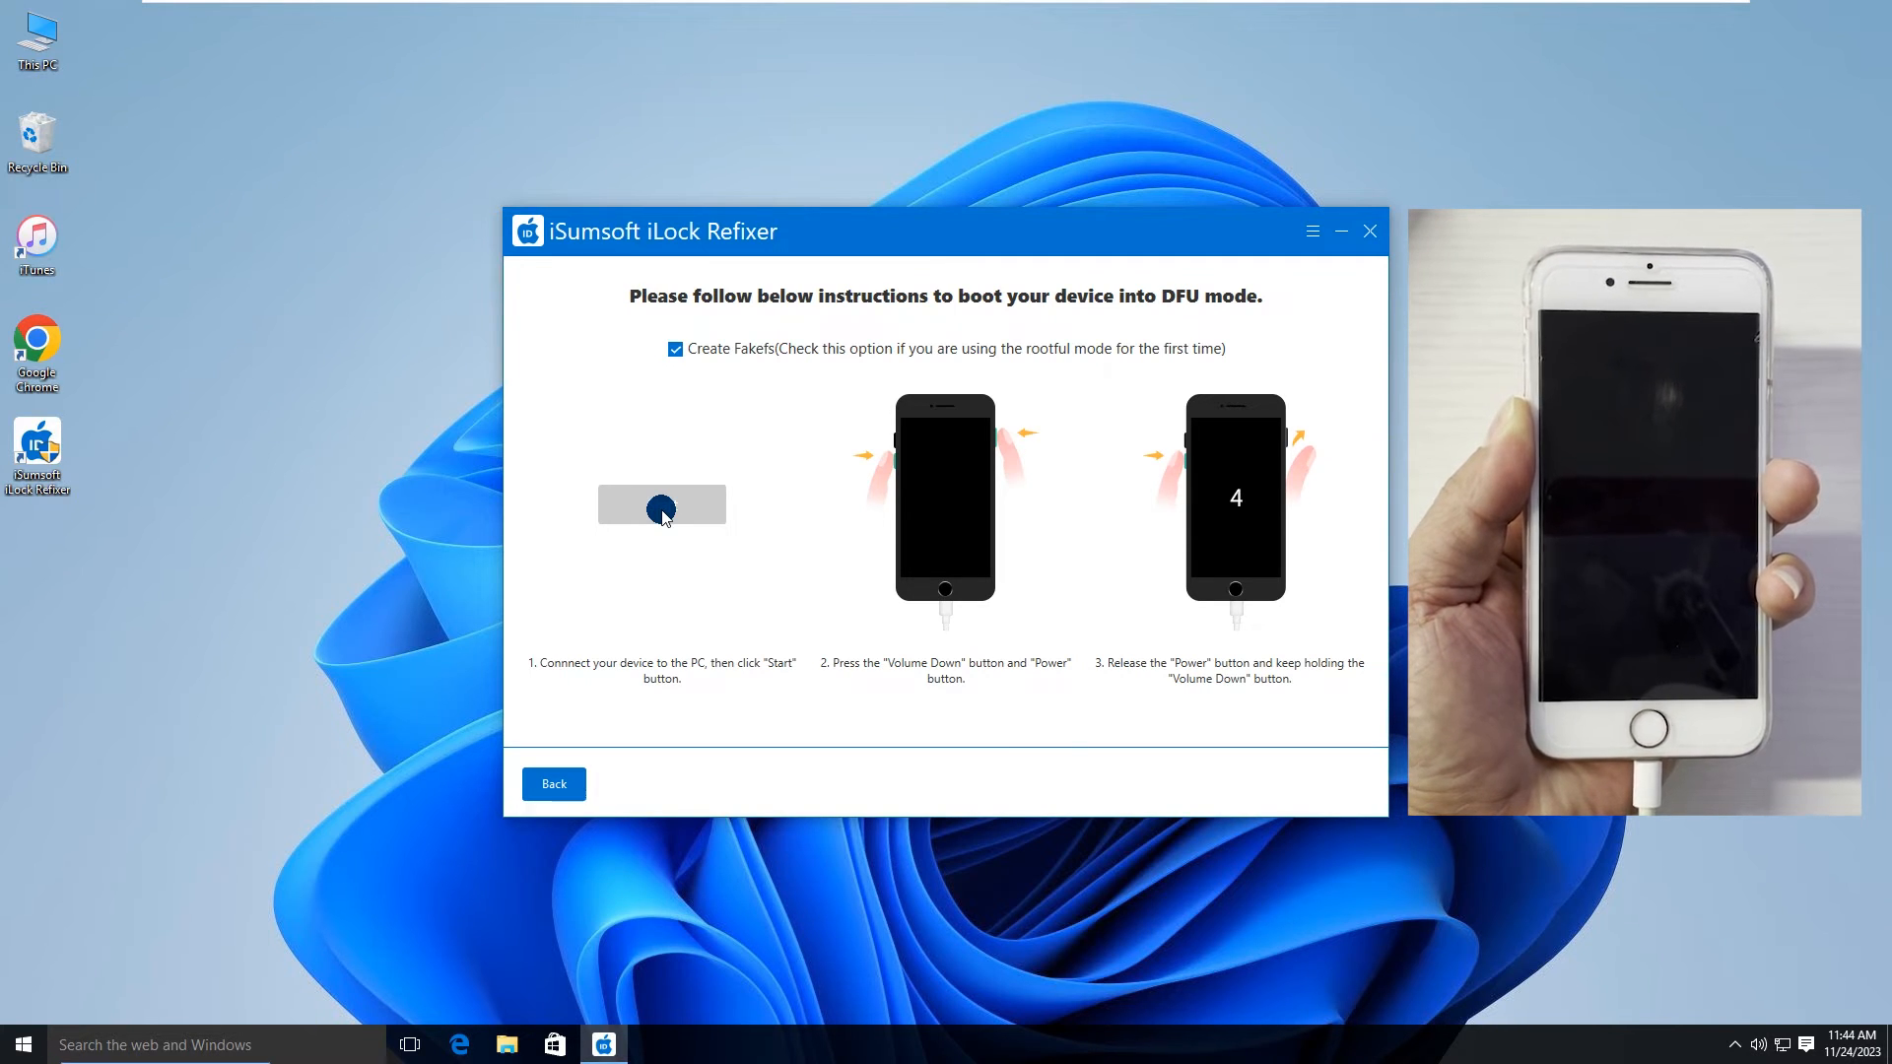
click(663, 504)
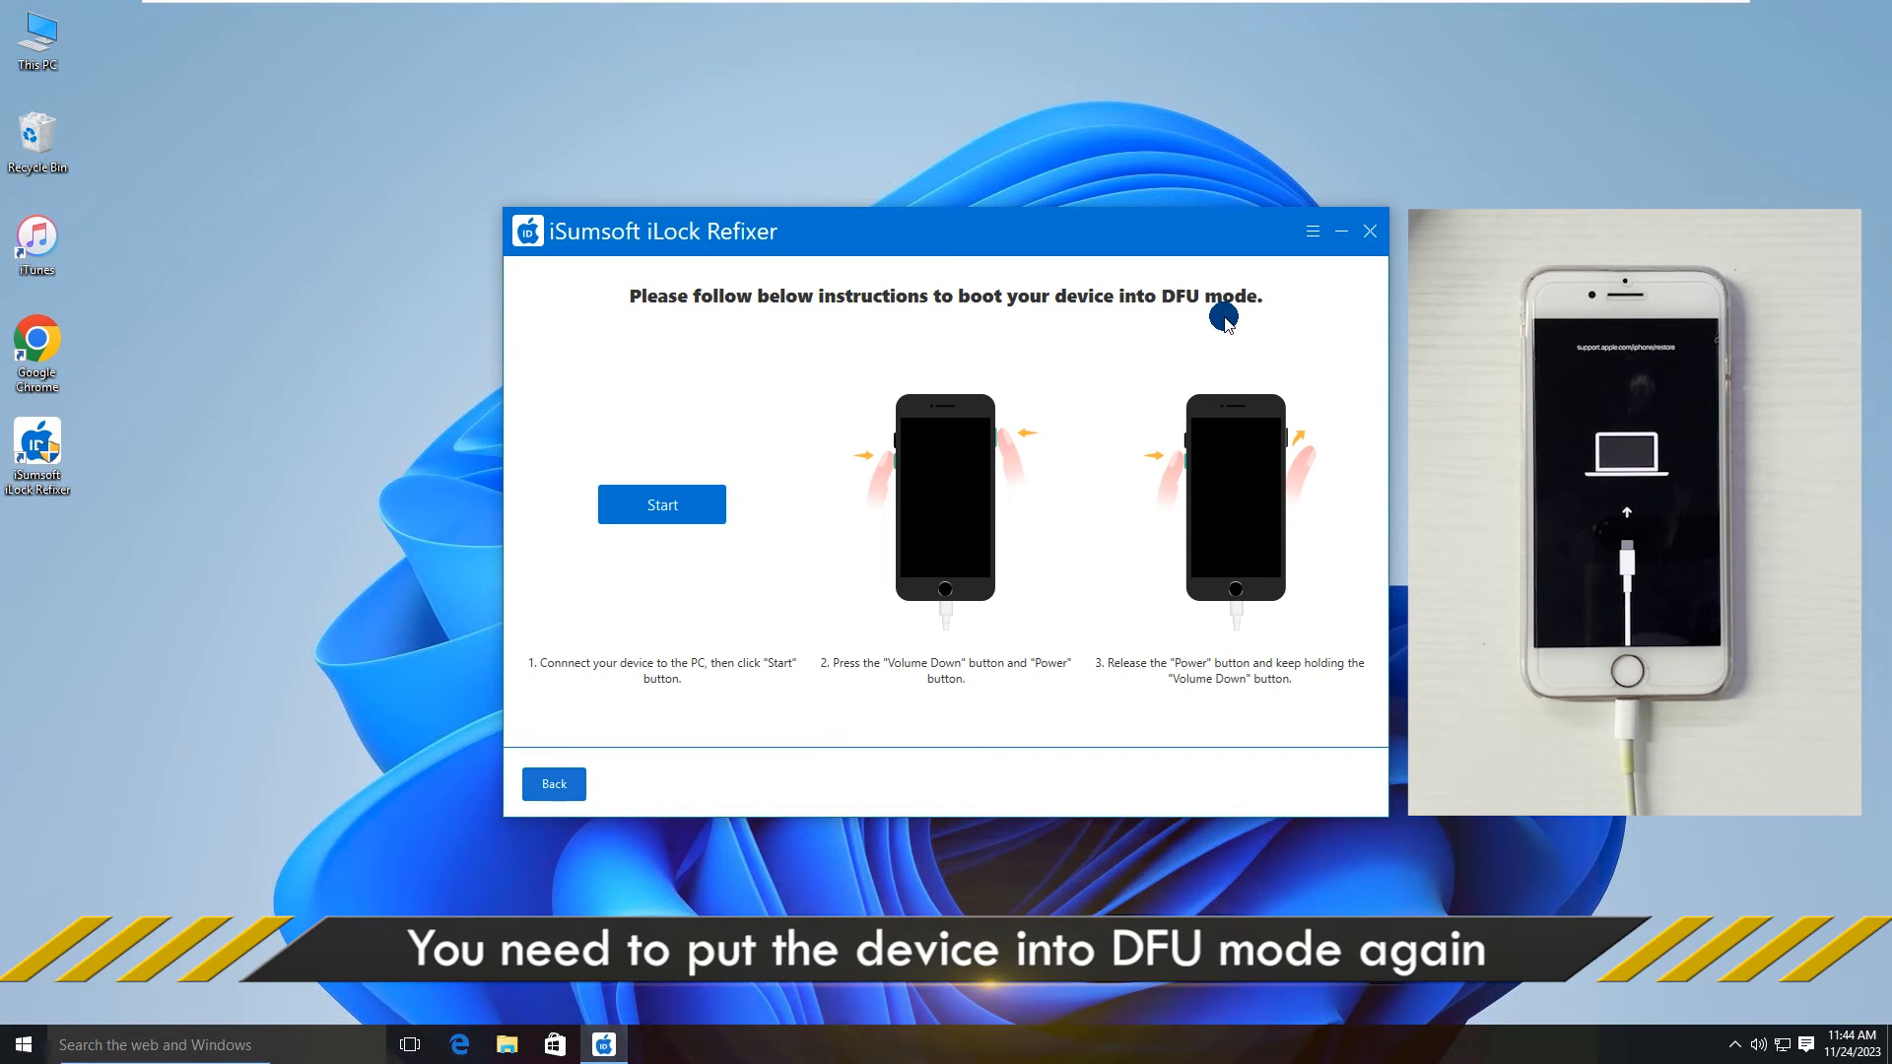
Step: Run the second DFU boot until the tool reports Successfully Bypassed!
click(663, 504)
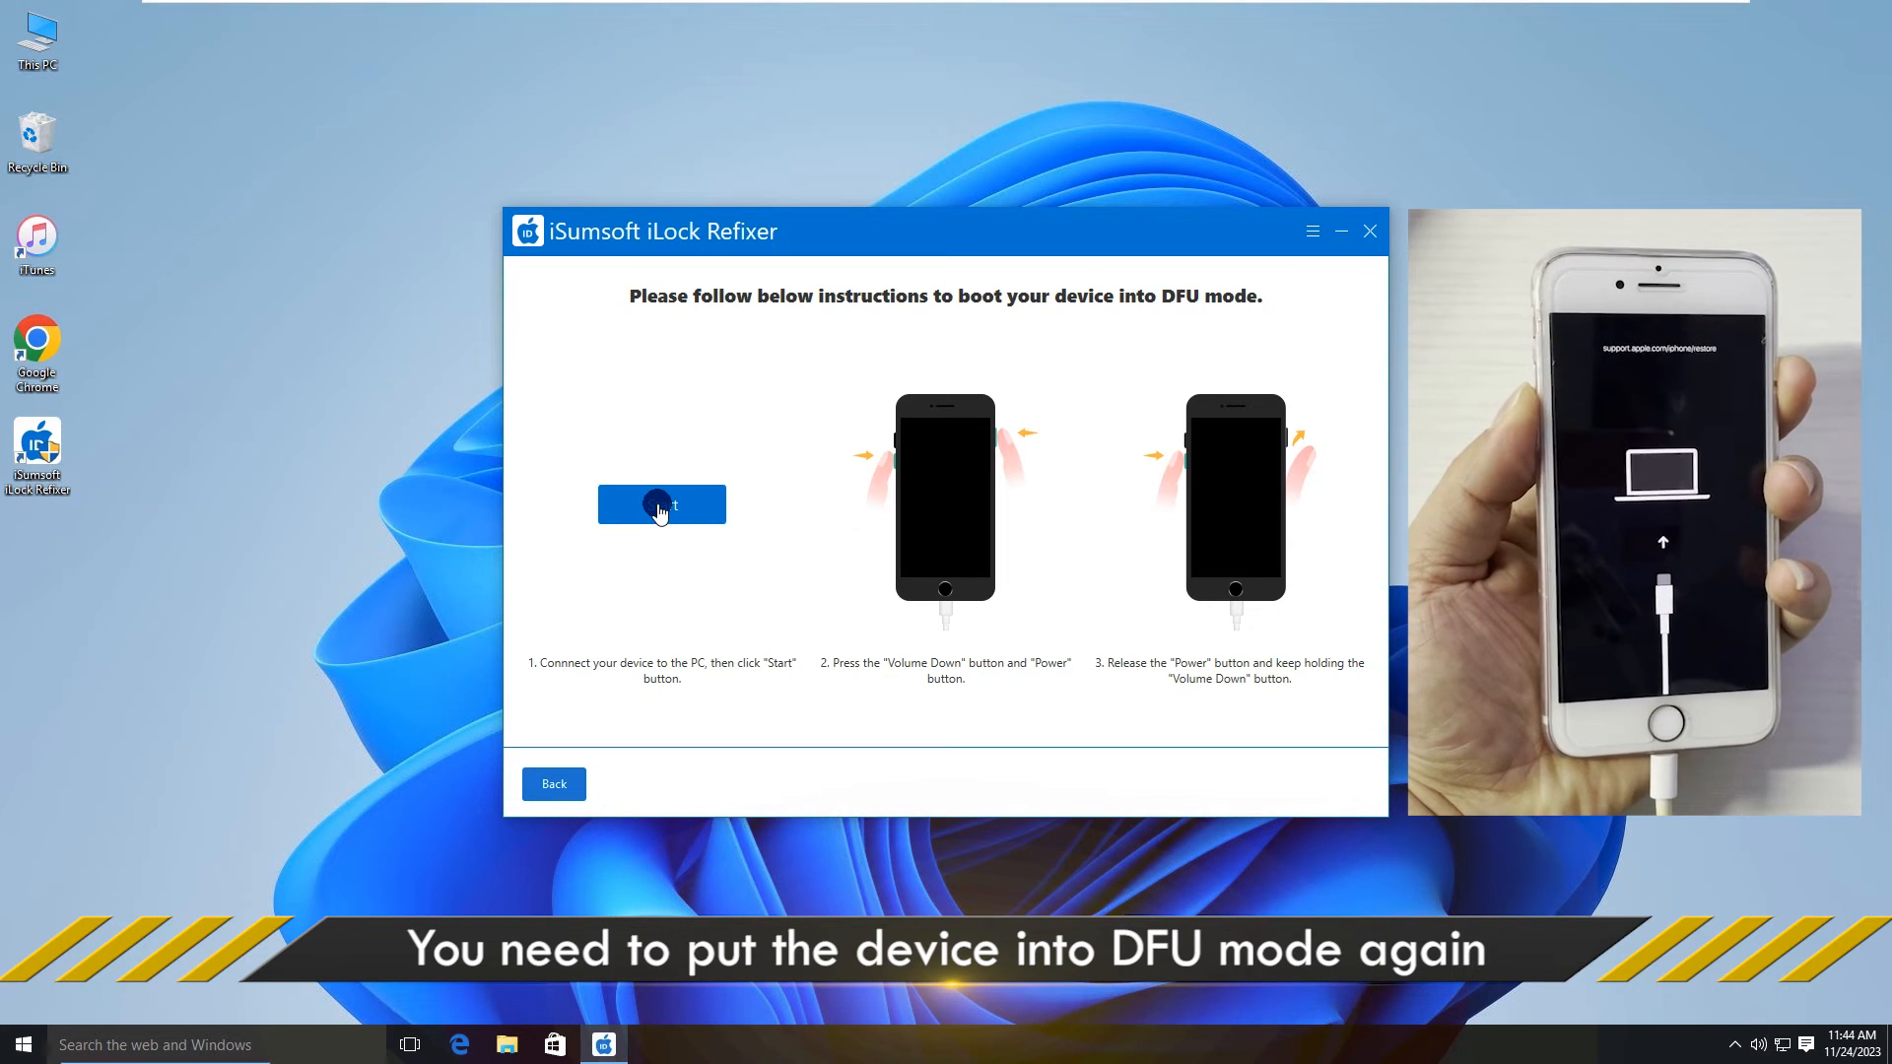
click(663, 504)
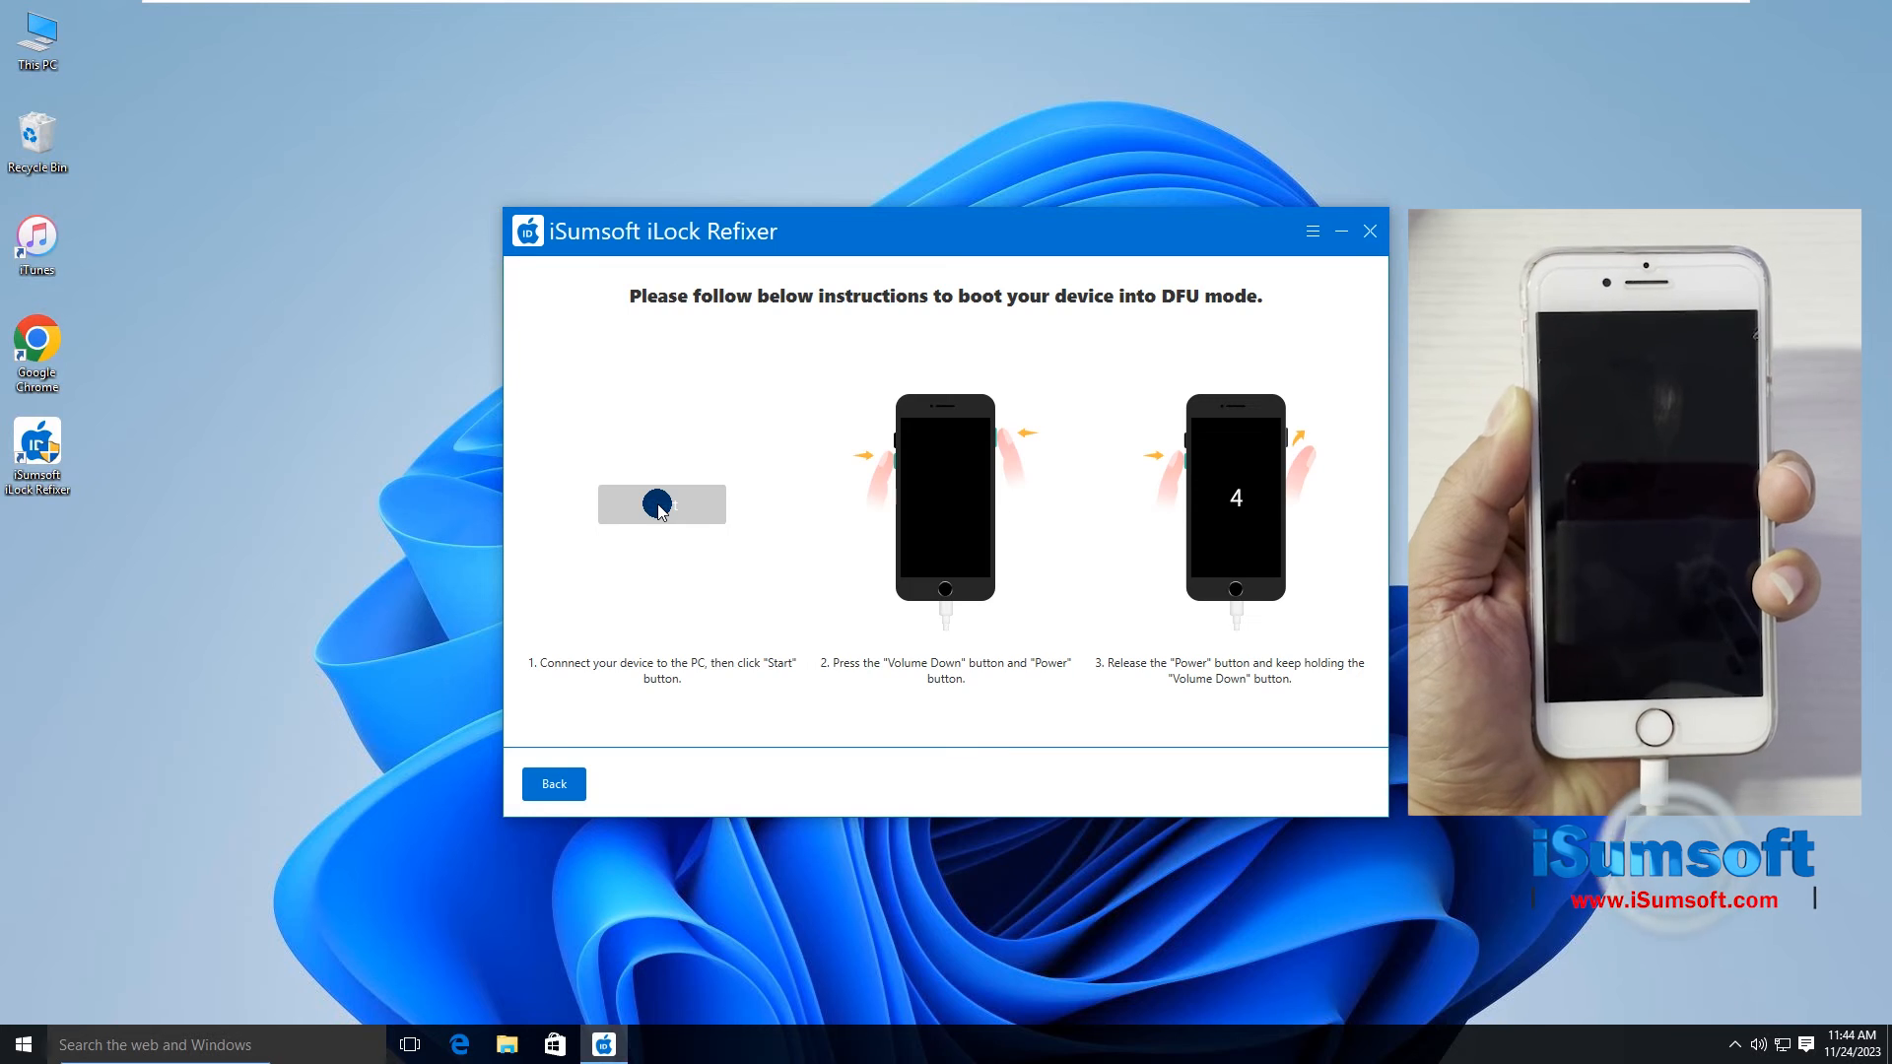
click(662, 504)
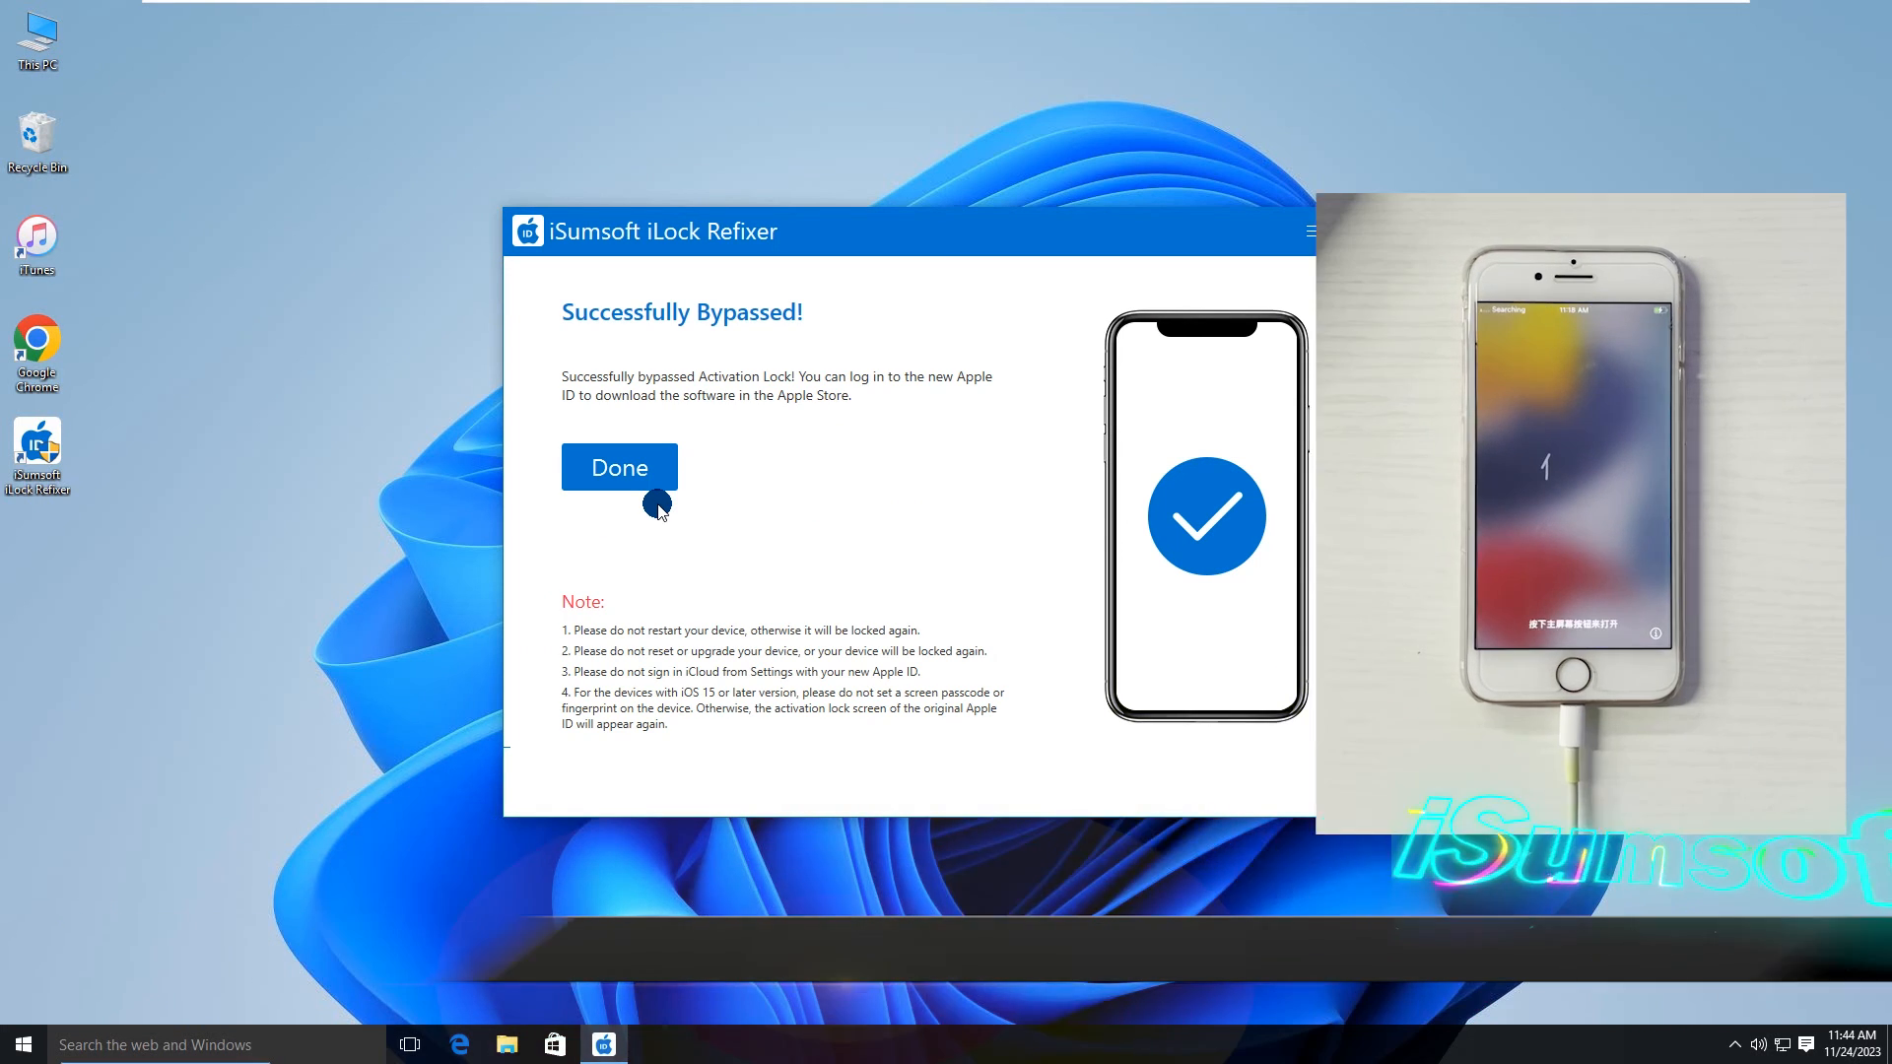
Step: Finish with Done, then complete iPhone setup choosing Don't Use for Apple ID and Get Started
click(617, 468)
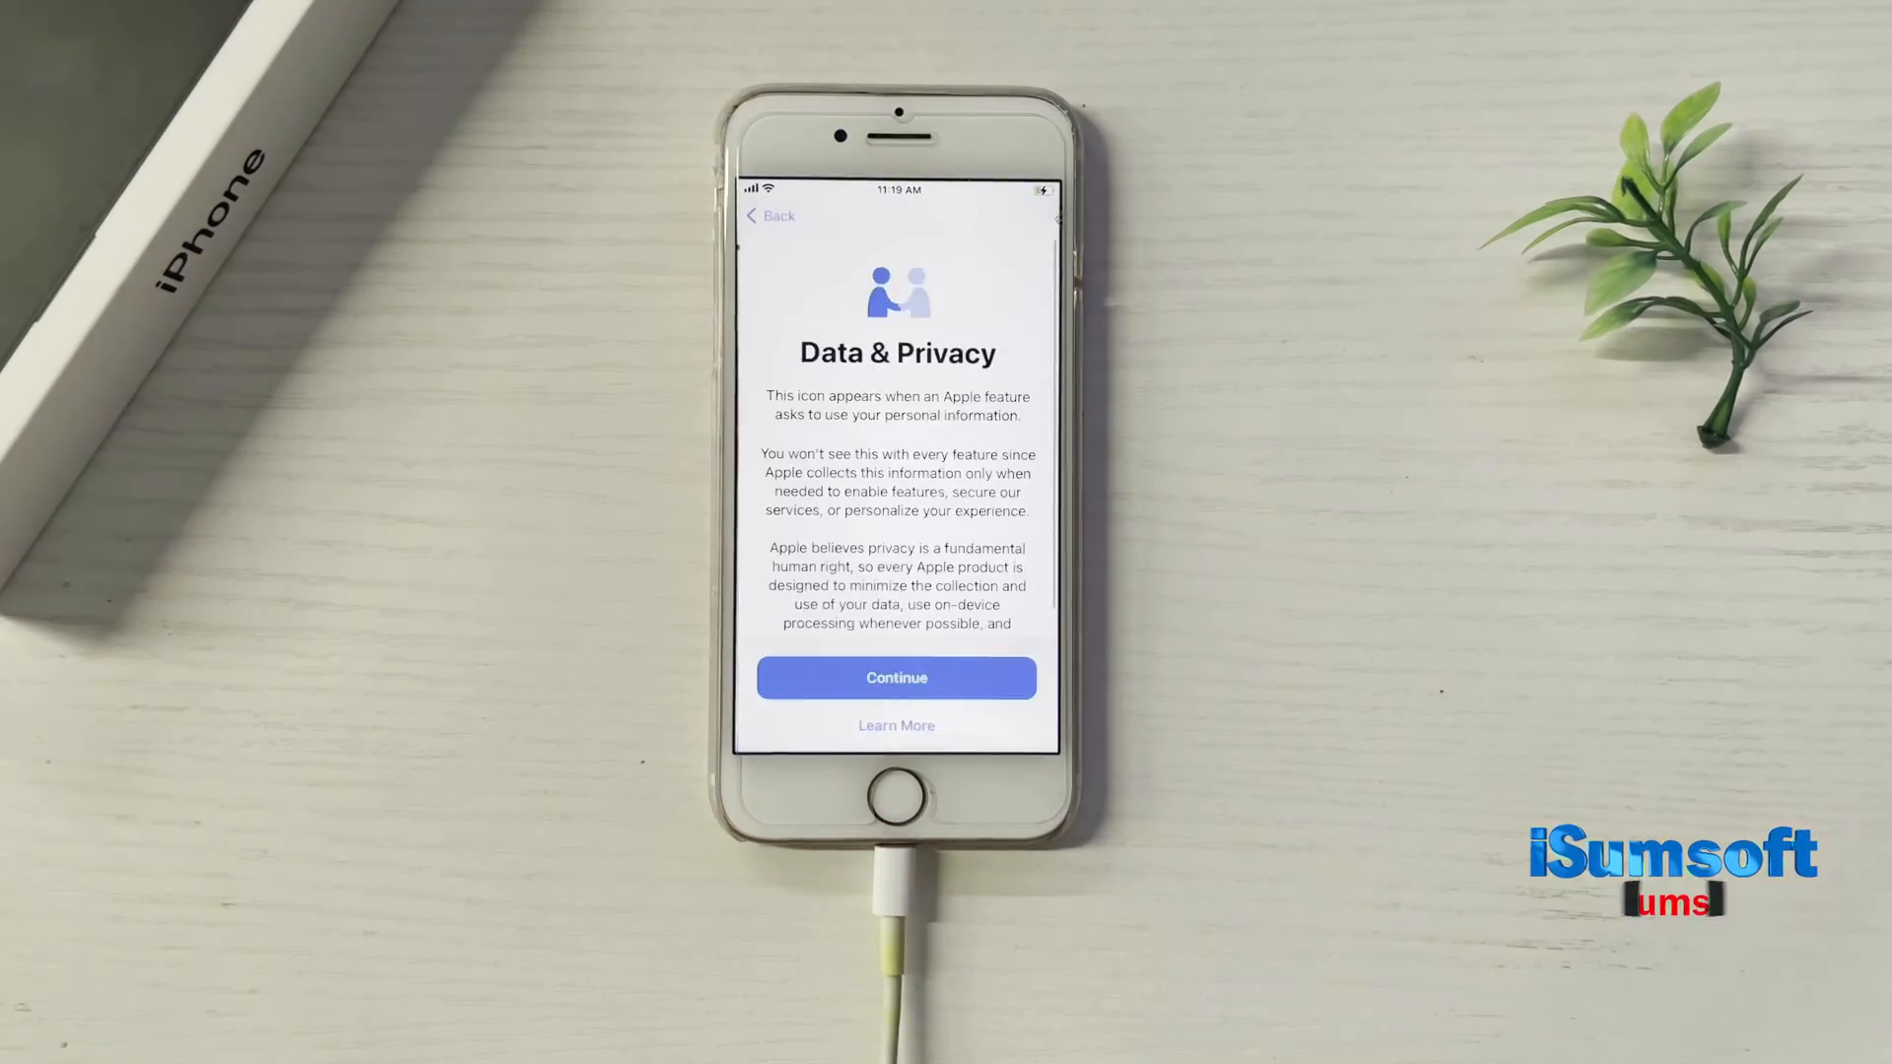
click(897, 676)
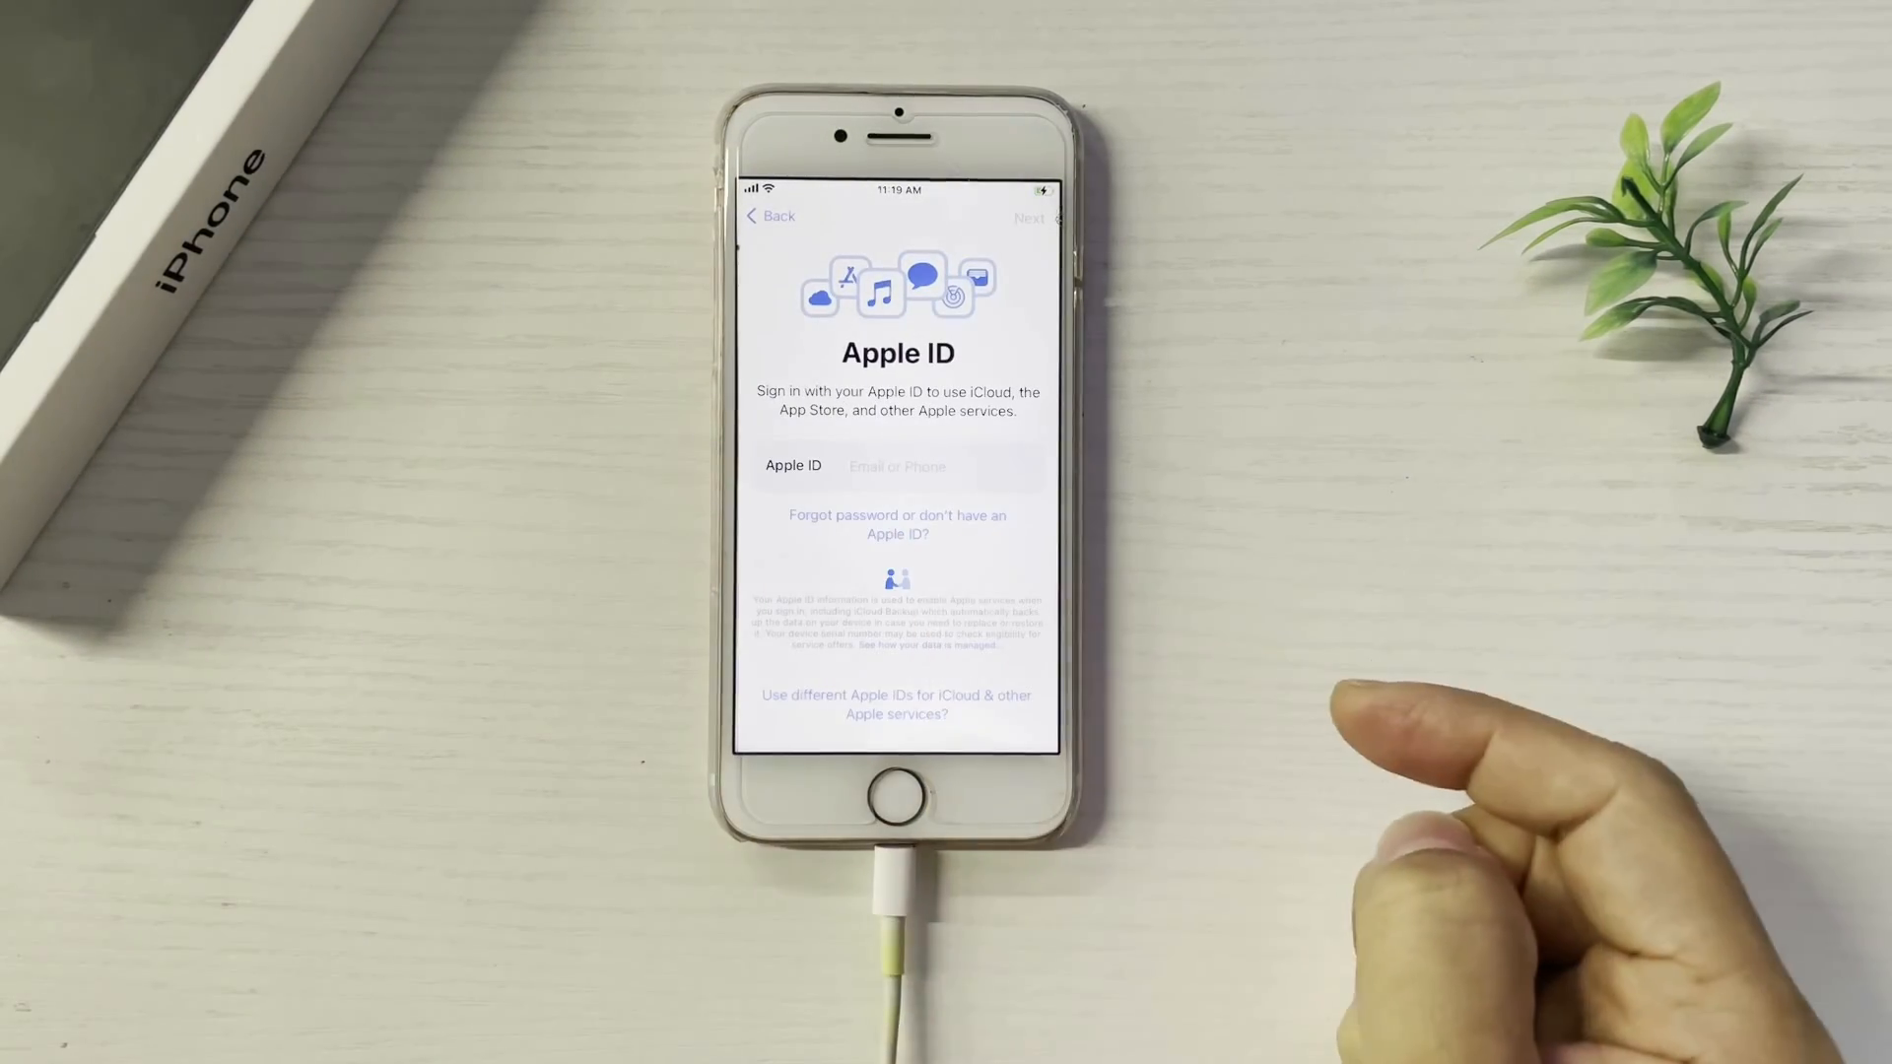
click(897, 524)
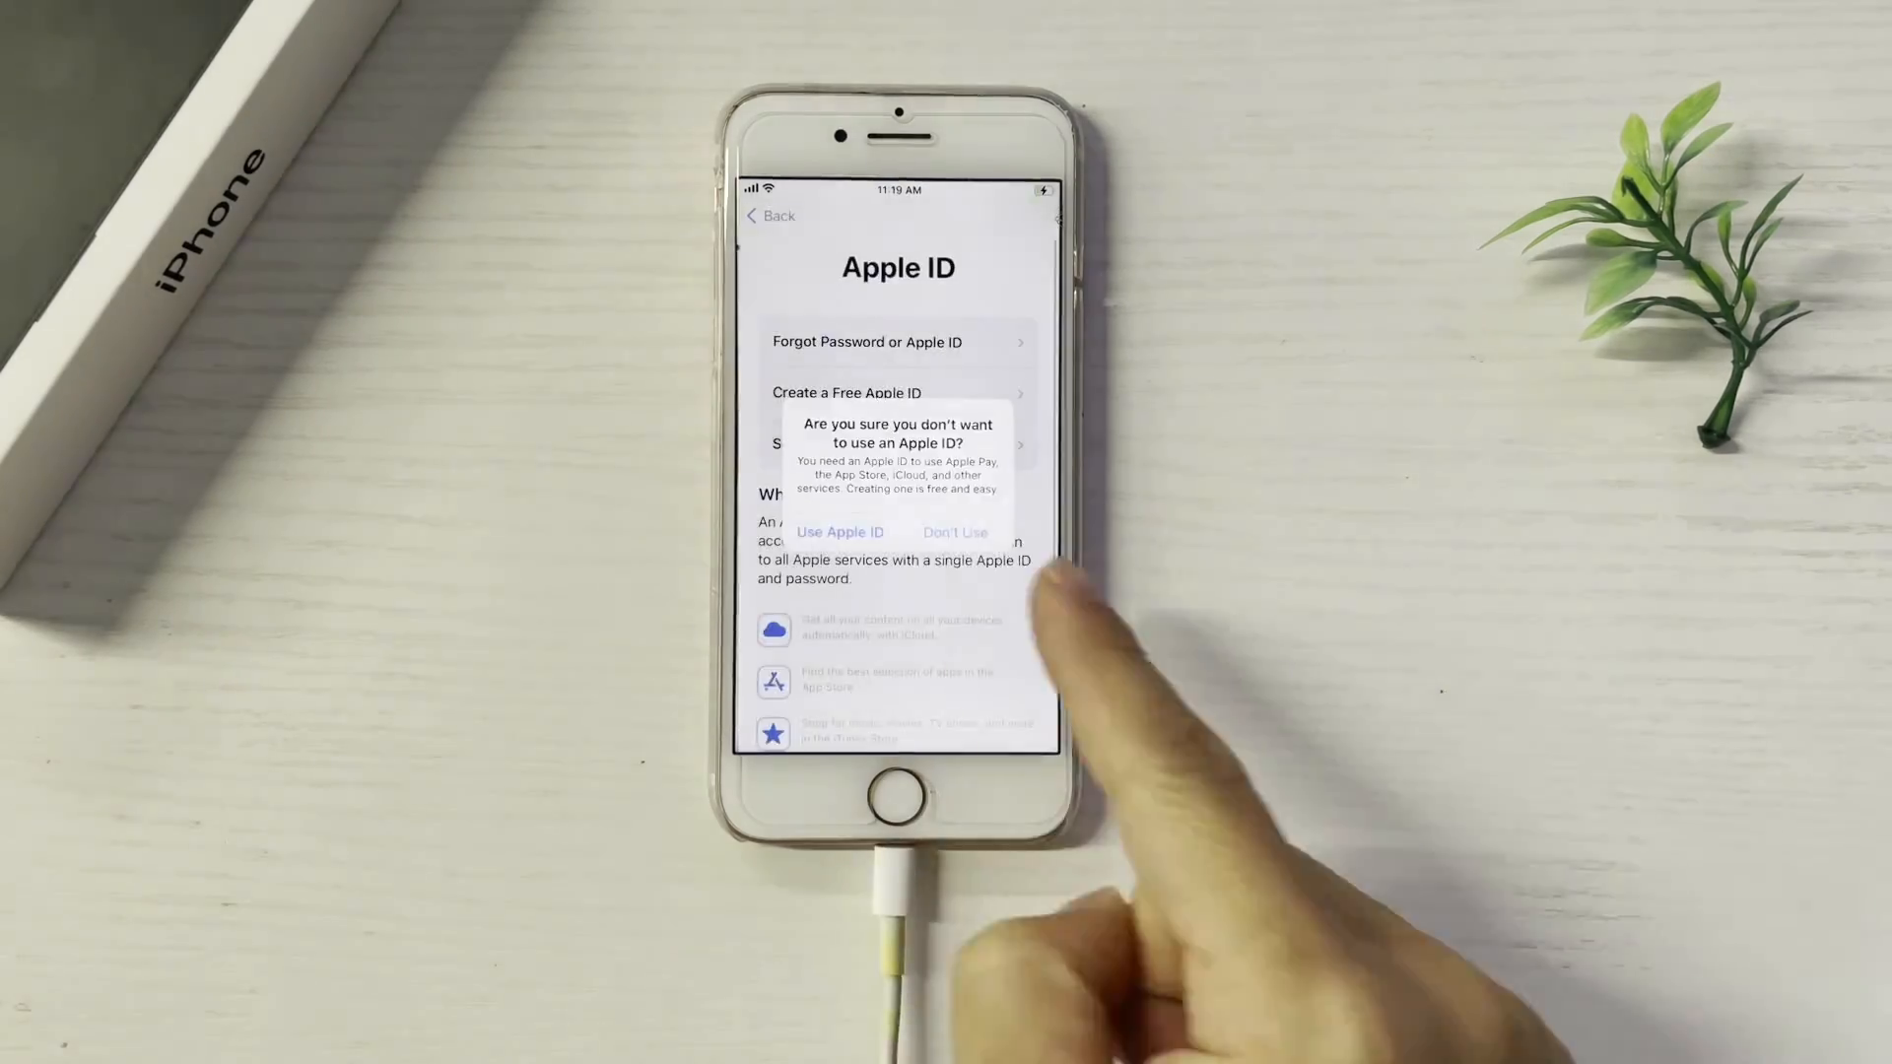
click(956, 532)
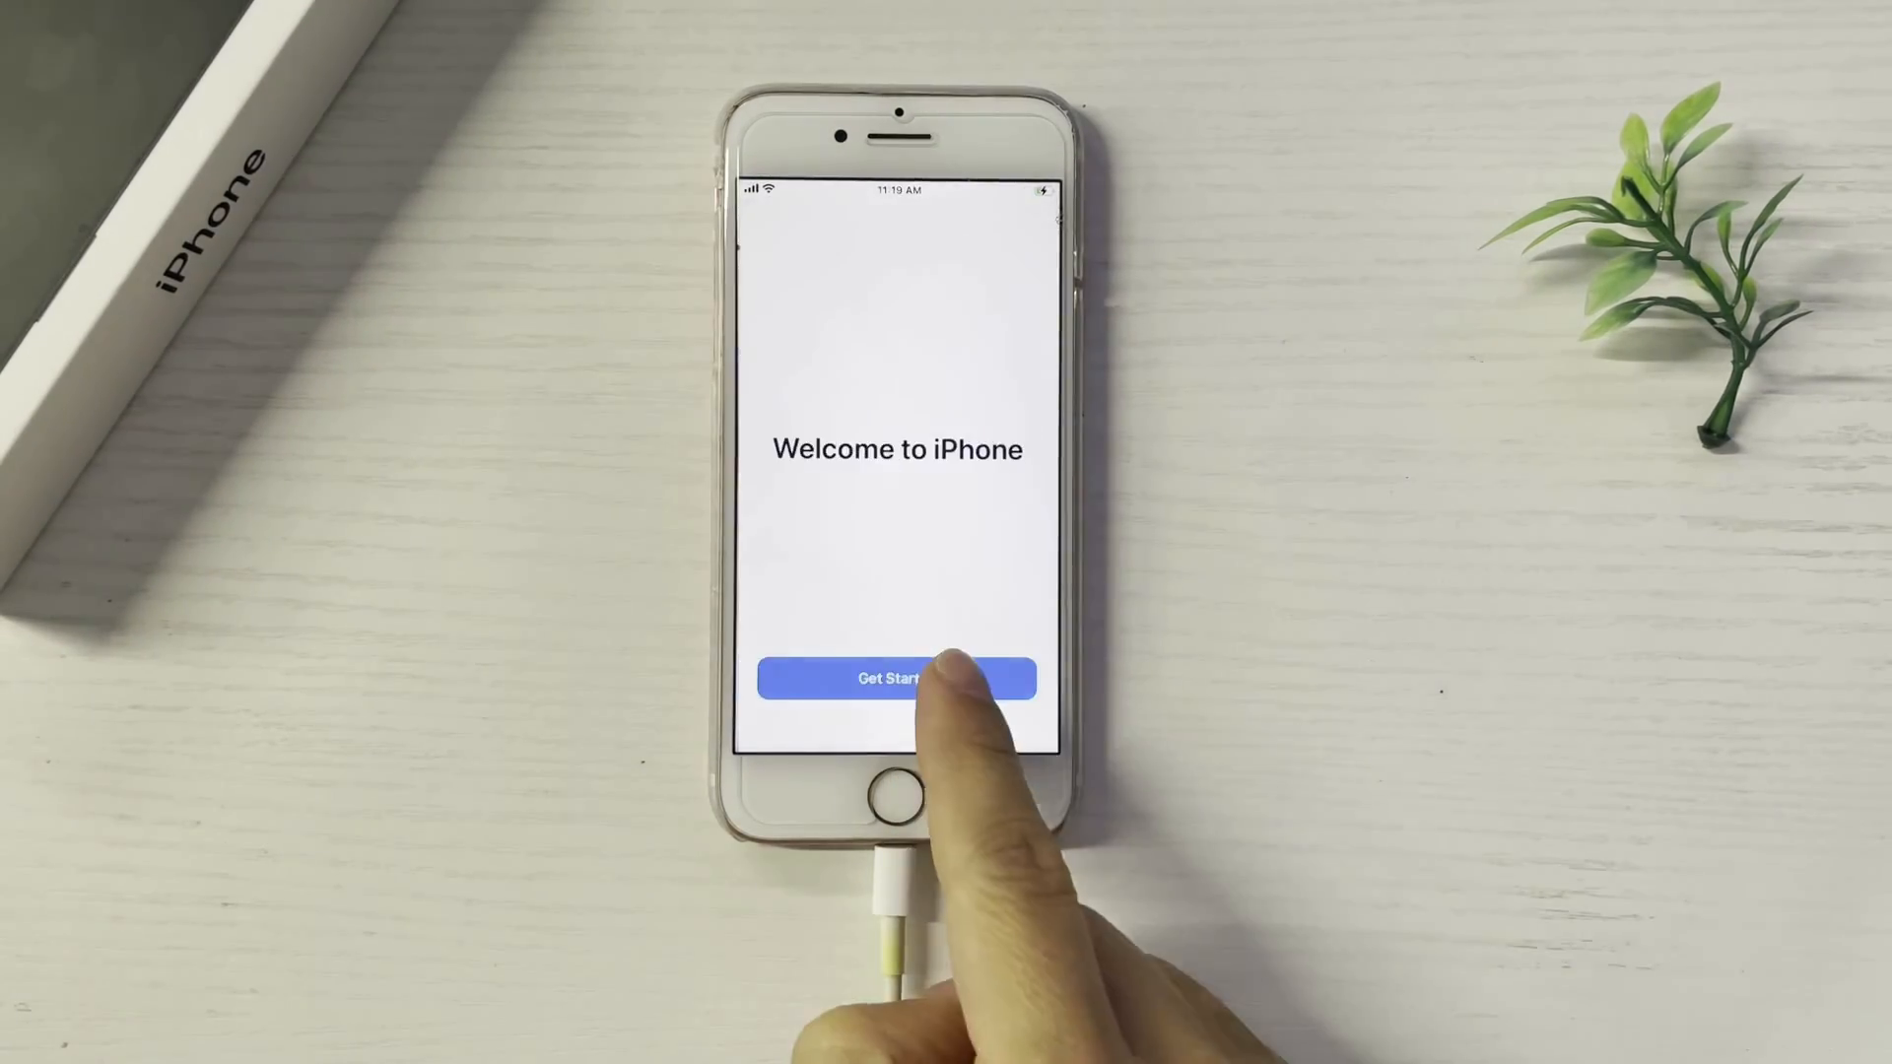
click(895, 678)
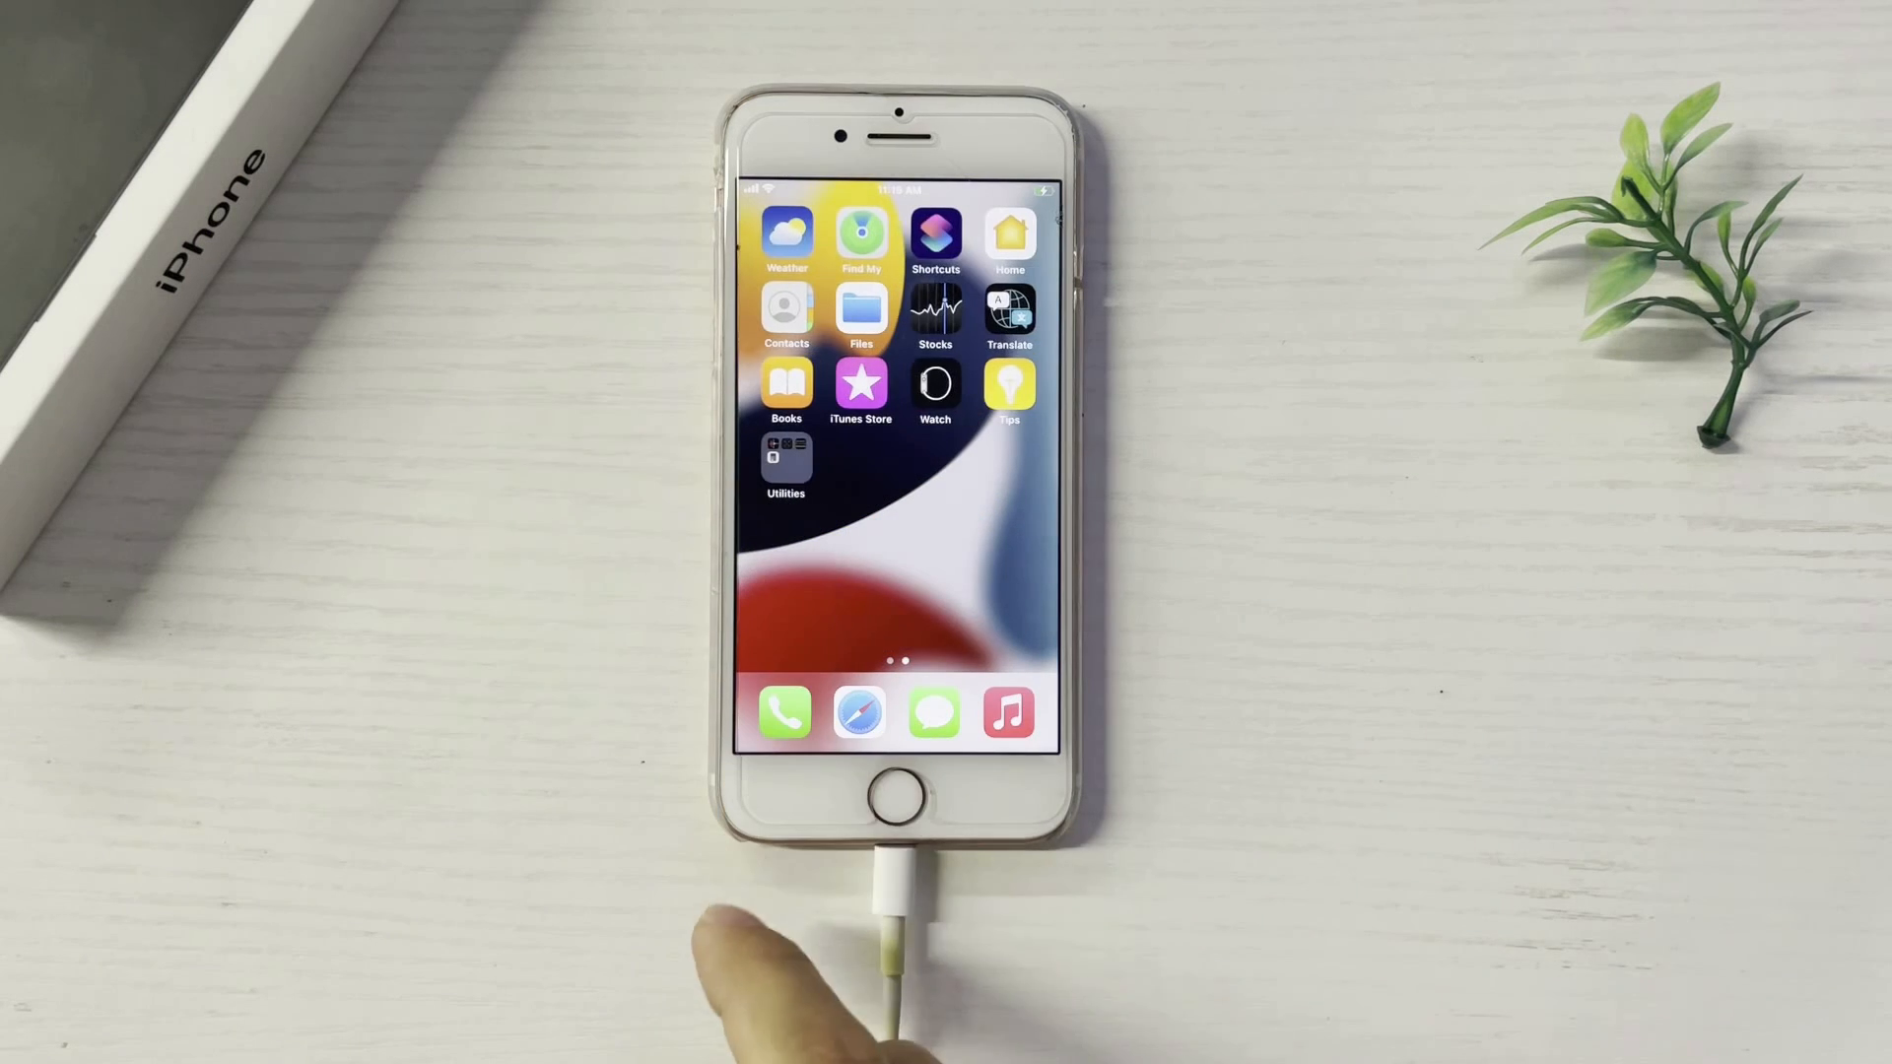